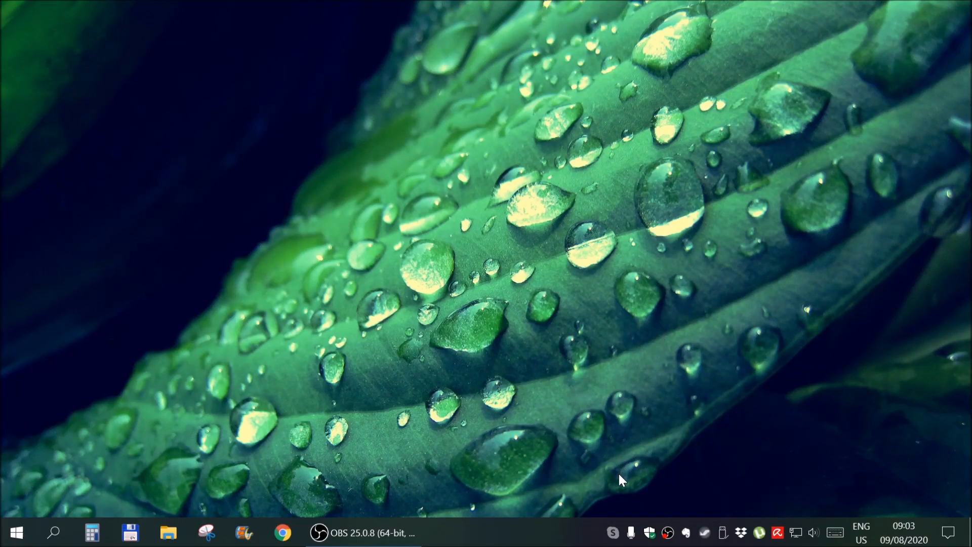
mouse_move(610, 494)
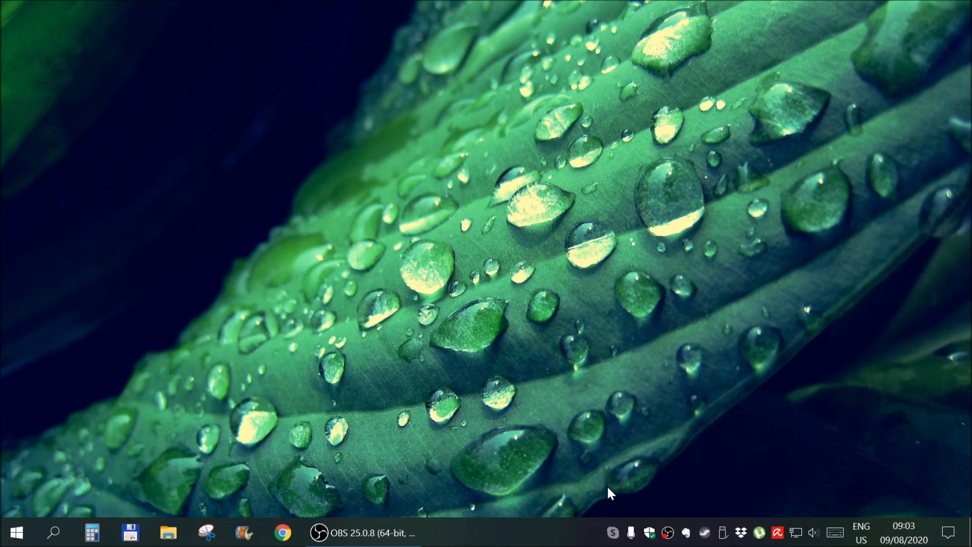
mouse_move(613, 532)
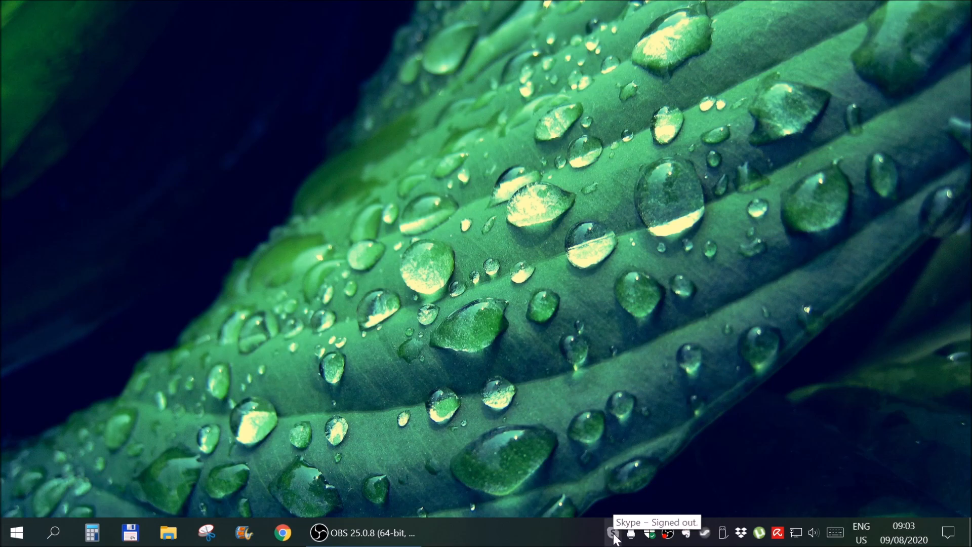
mouse_move(654, 534)
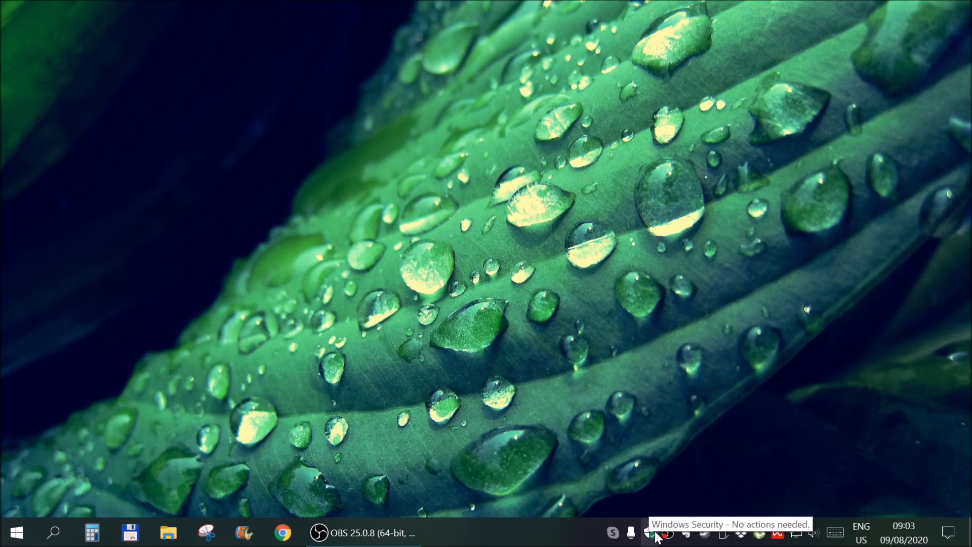
mouse_move(629, 330)
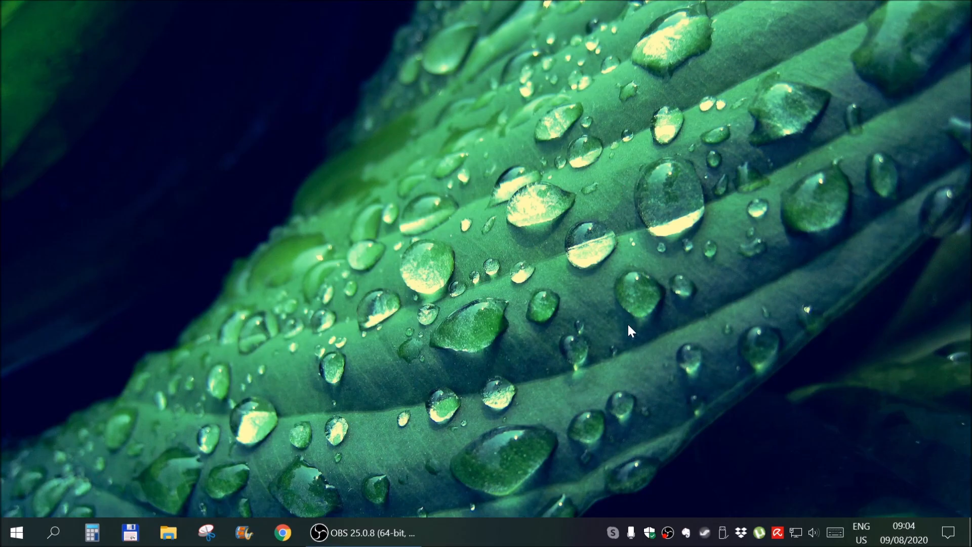
mouse_move(697, 469)
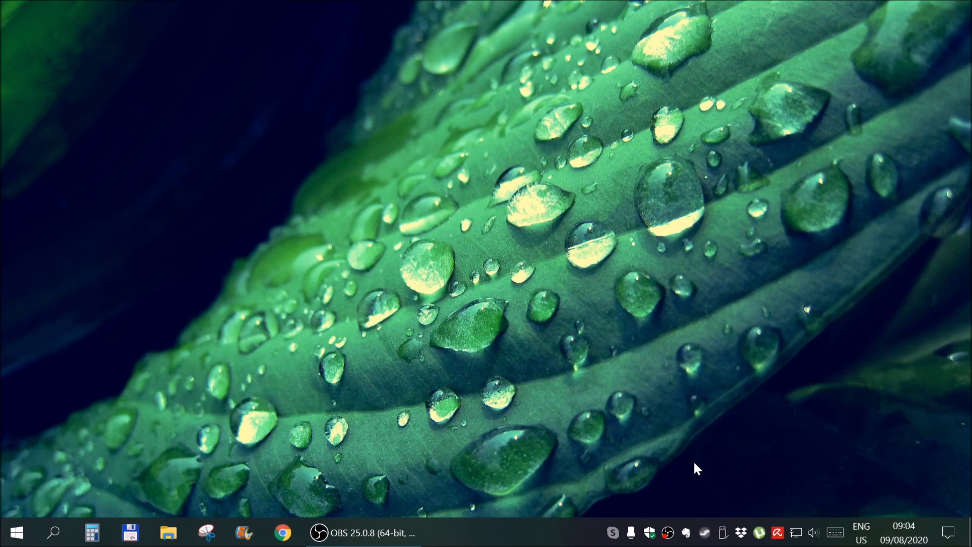
mouse_move(613, 532)
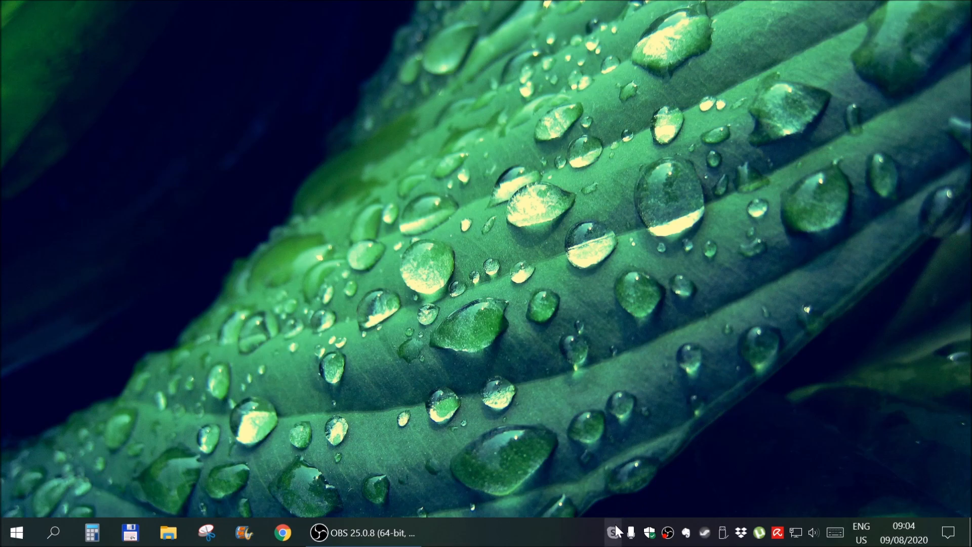
mouse_move(760, 533)
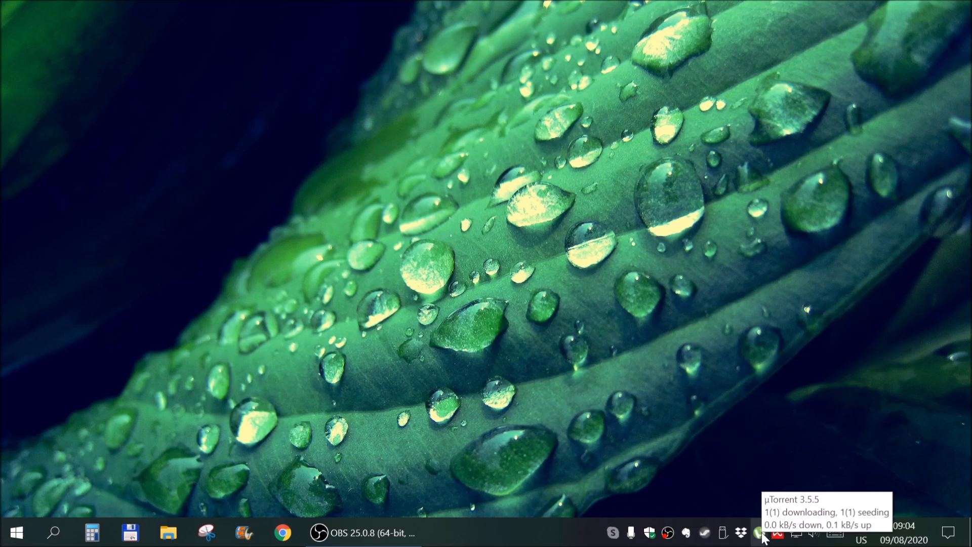
mouse_move(748, 492)
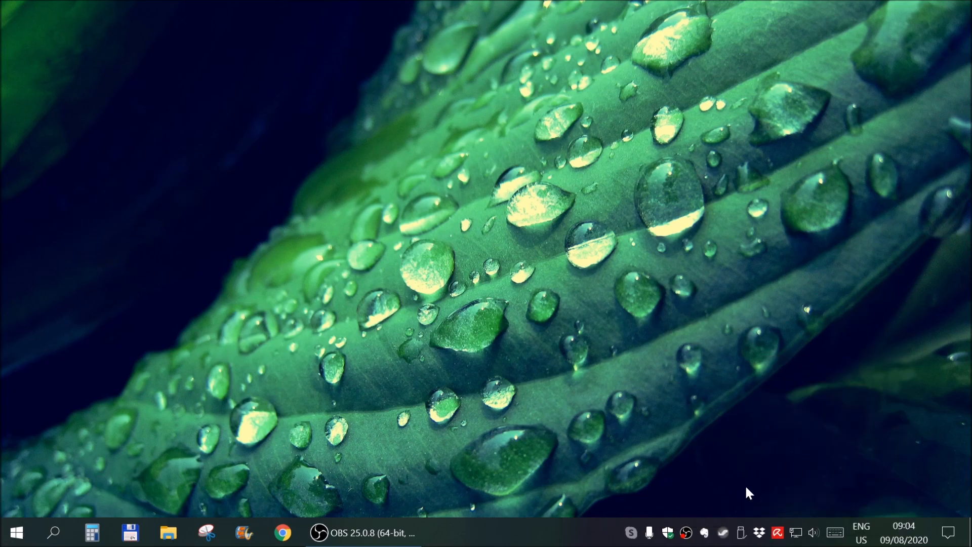
mouse_move(641, 519)
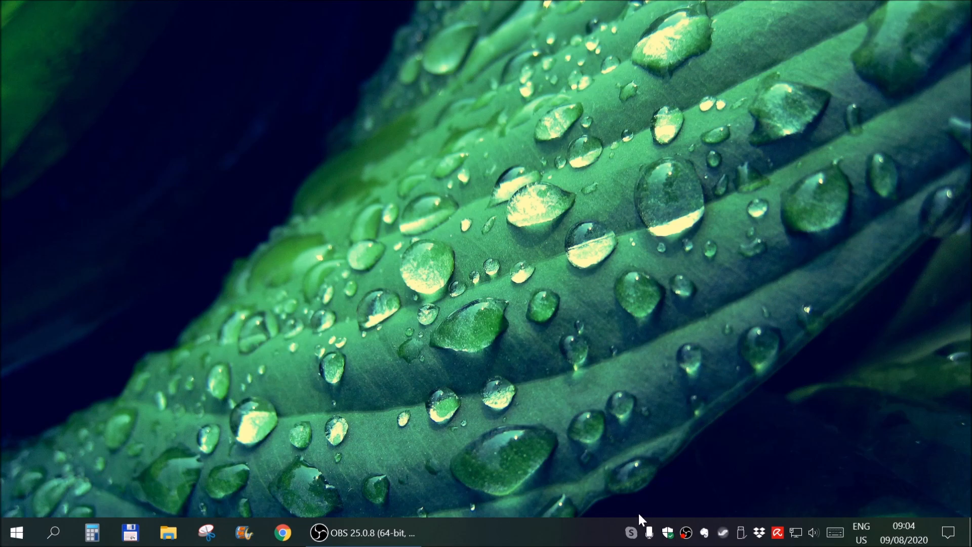
- Open and close the Skype welcome window twice
click(631, 532)
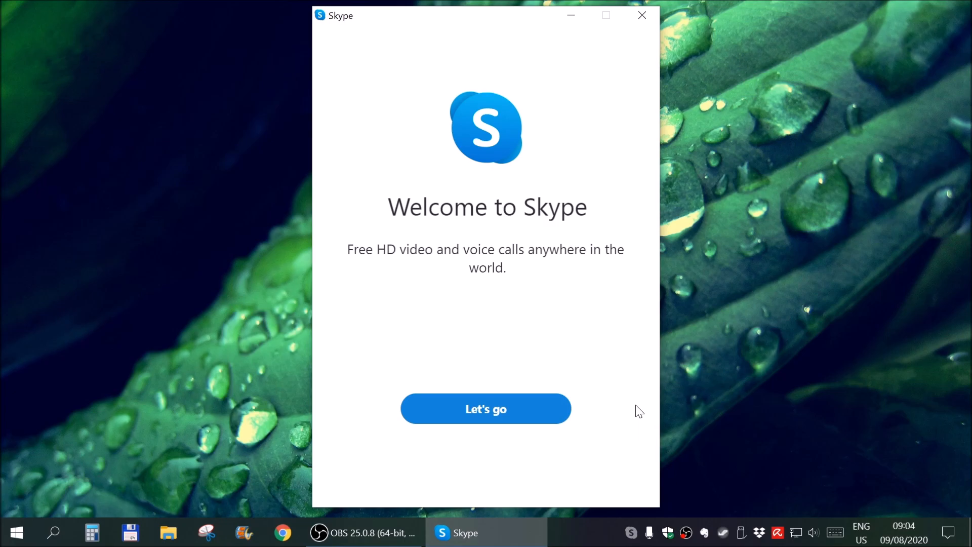
click(643, 14)
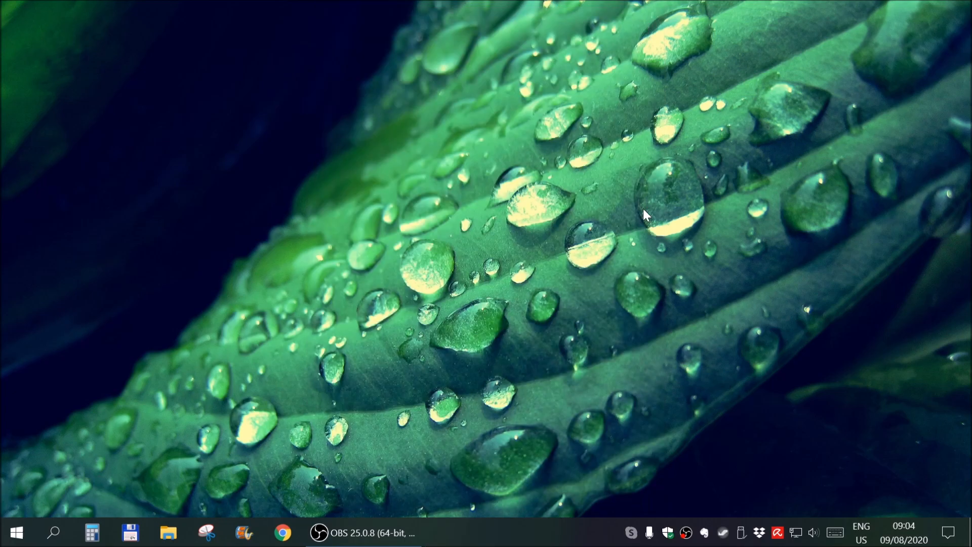
mouse_move(631, 532)
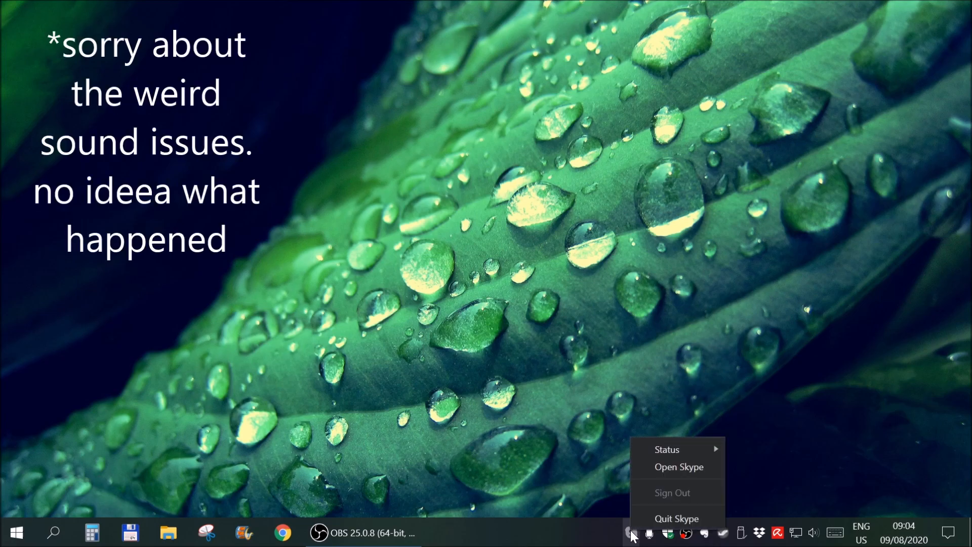
mouse_move(675, 518)
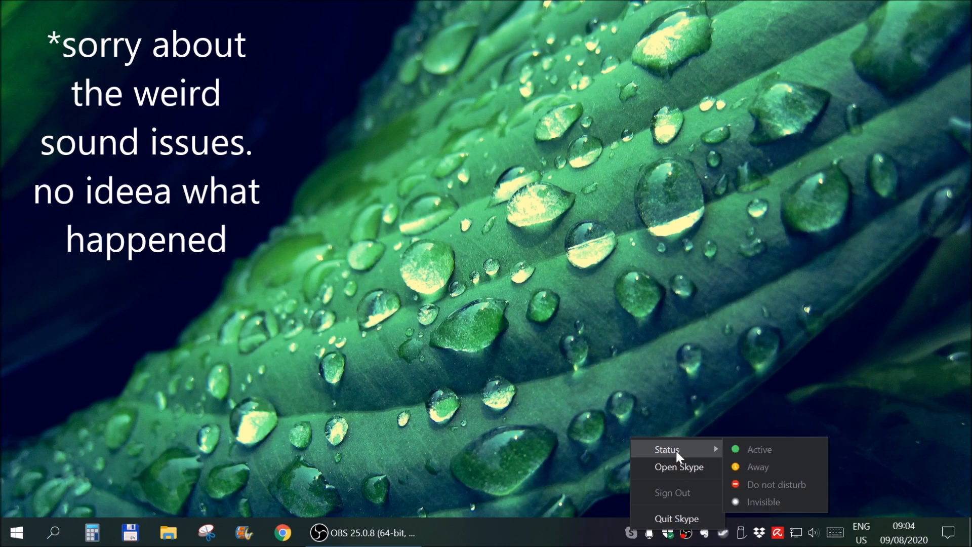
click(678, 467)
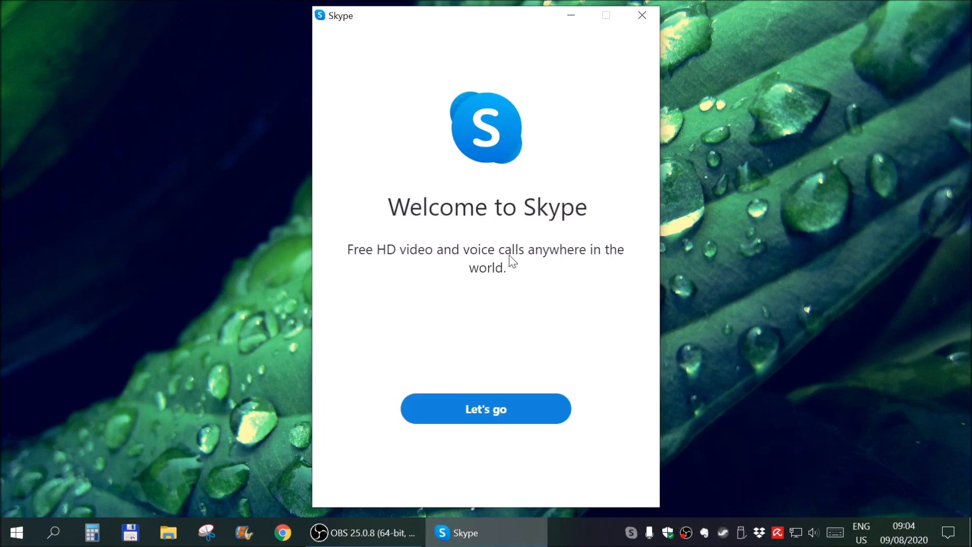
click(642, 15)
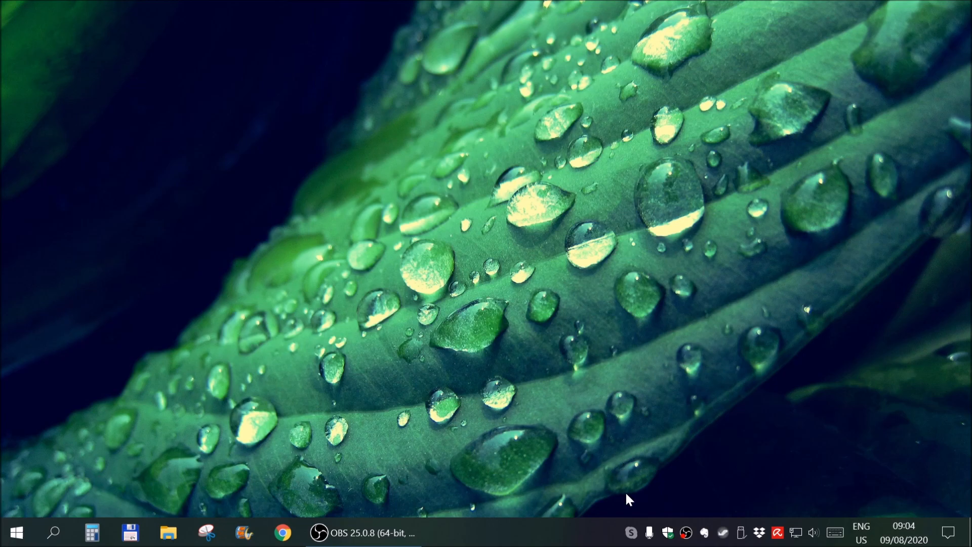
- Launch Task Manager from the taskbar, browse its menus, and switch to the compact view
right_click(631, 532)
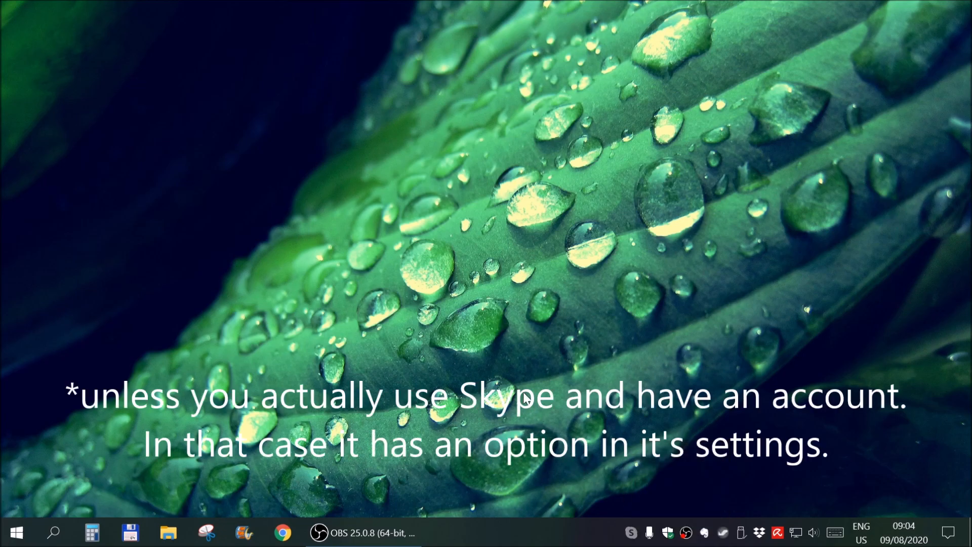
mouse_move(590, 499)
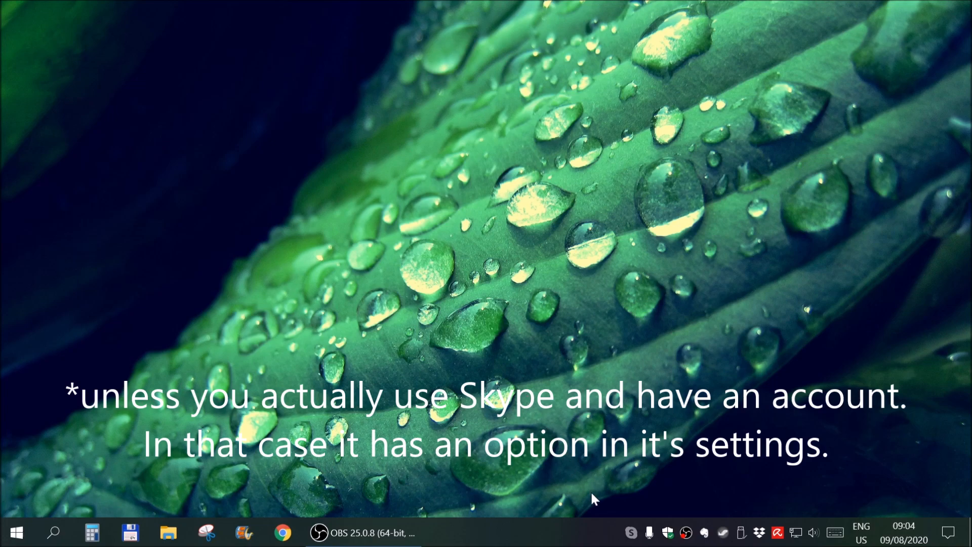
right_click(631, 532)
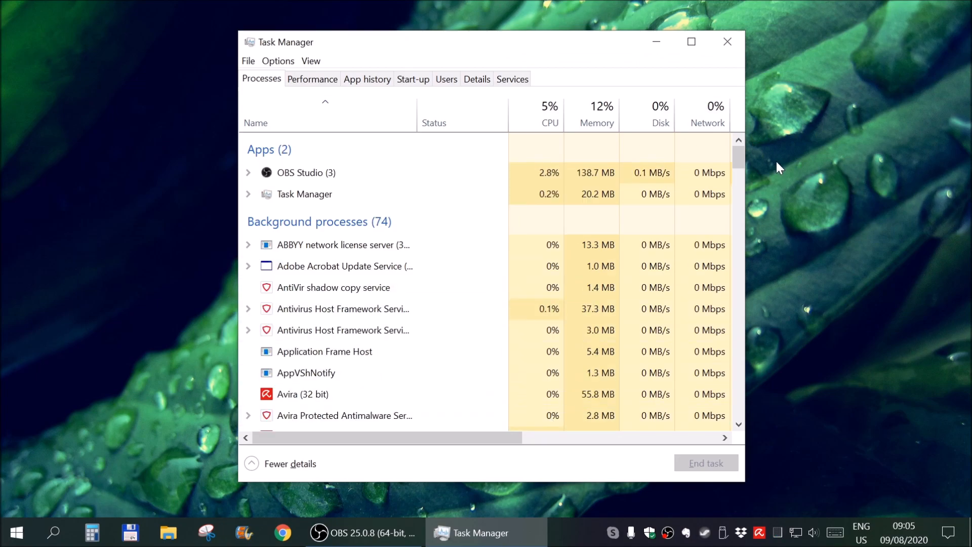
mouse_move(784, 50)
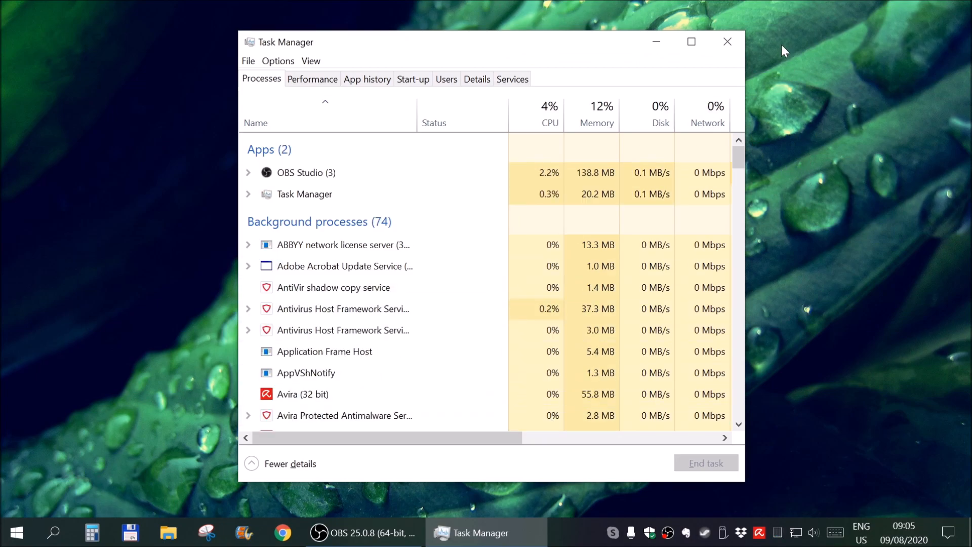
mouse_move(466, 17)
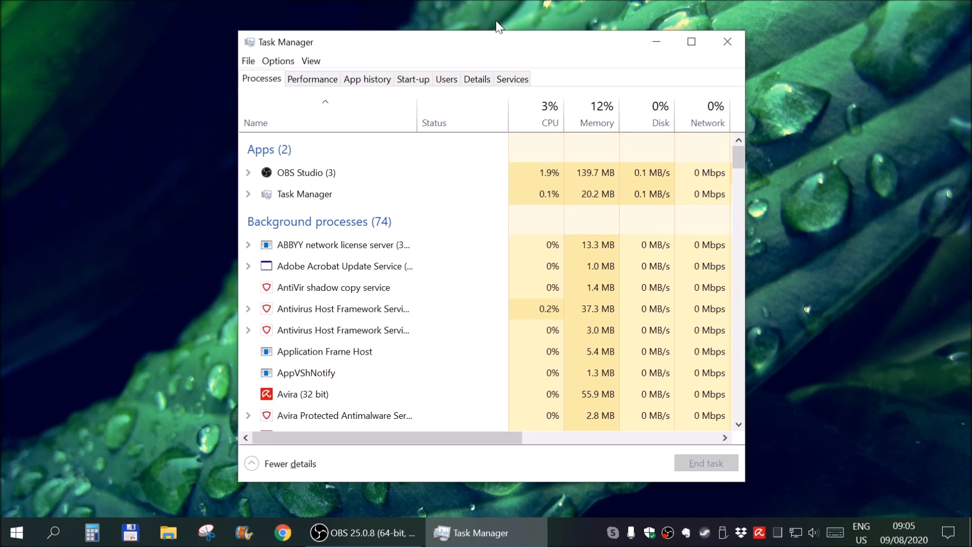
mouse_move(359, 49)
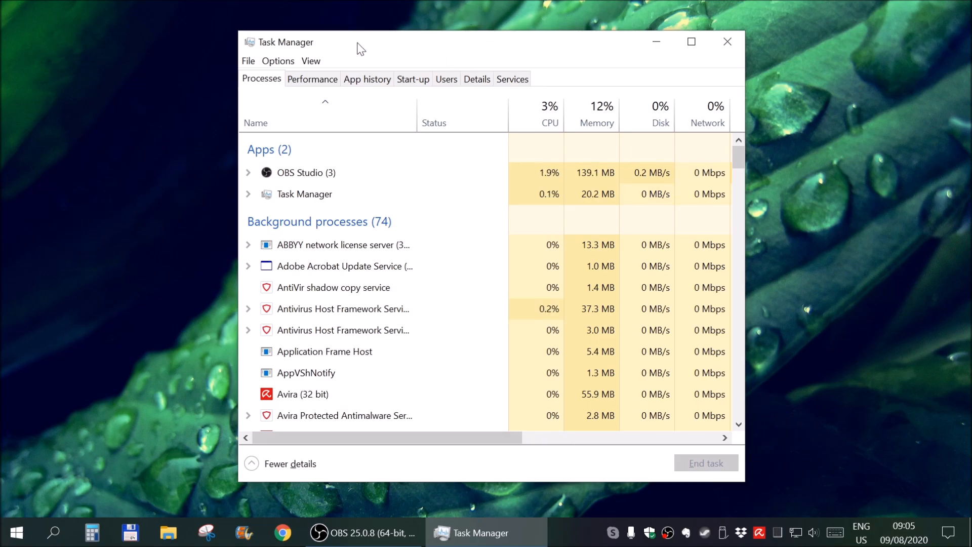
mouse_move(345, 44)
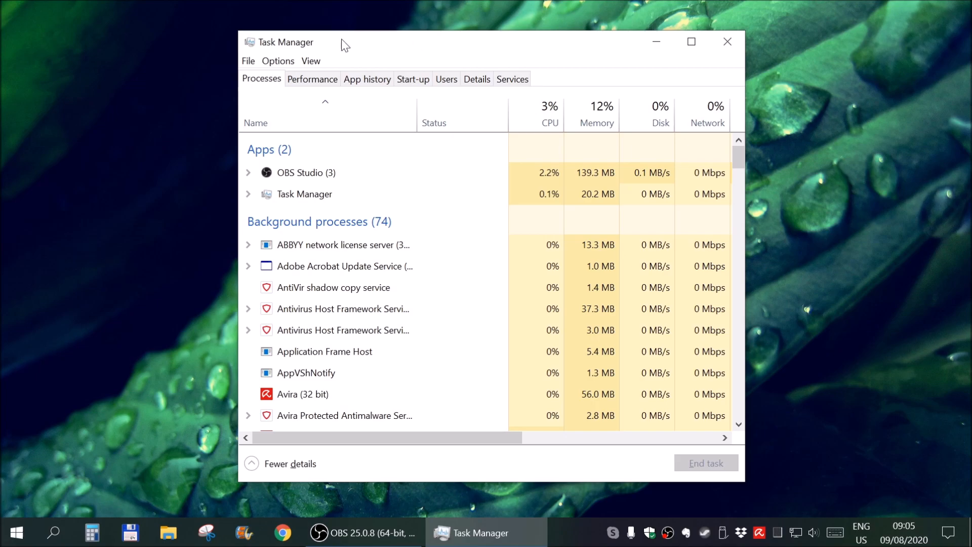
click(248, 60)
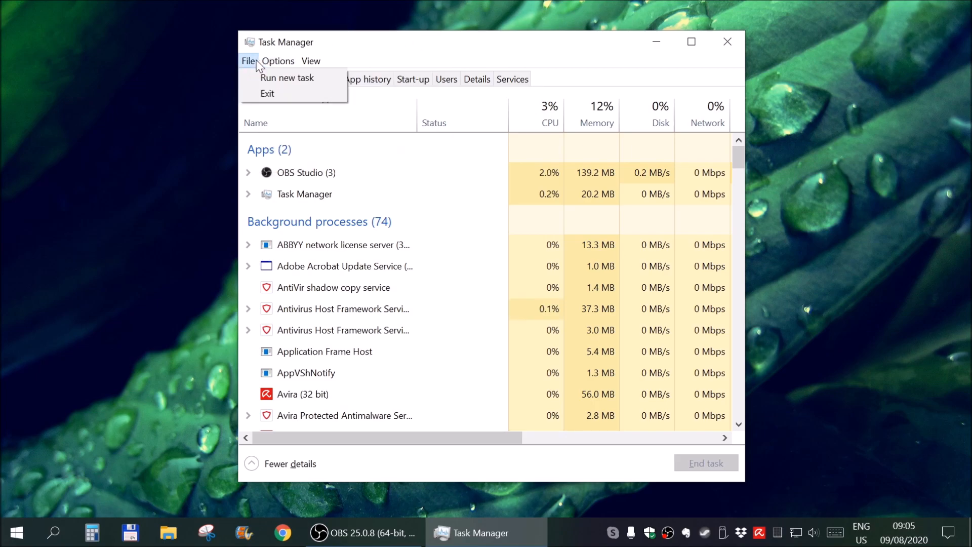
click(311, 61)
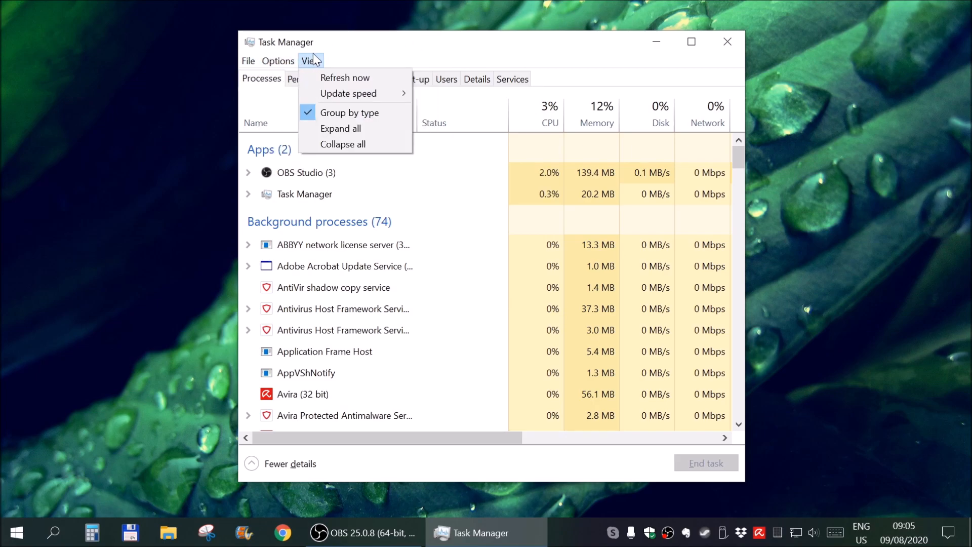
click(278, 61)
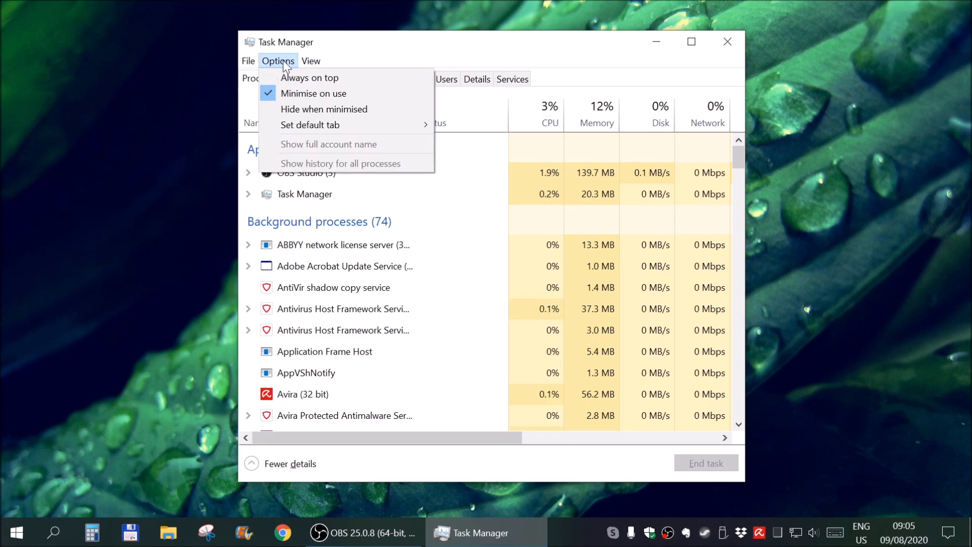
click(375, 56)
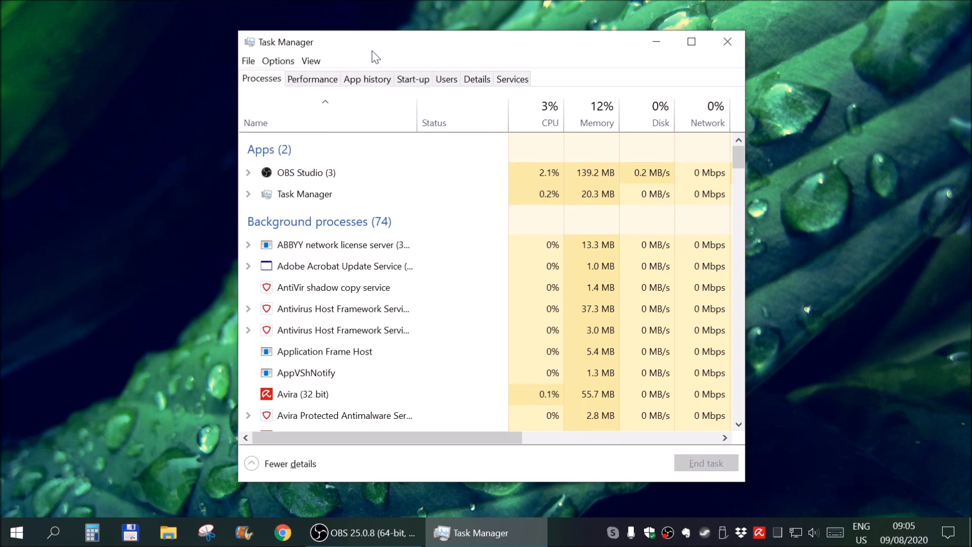
click(289, 464)
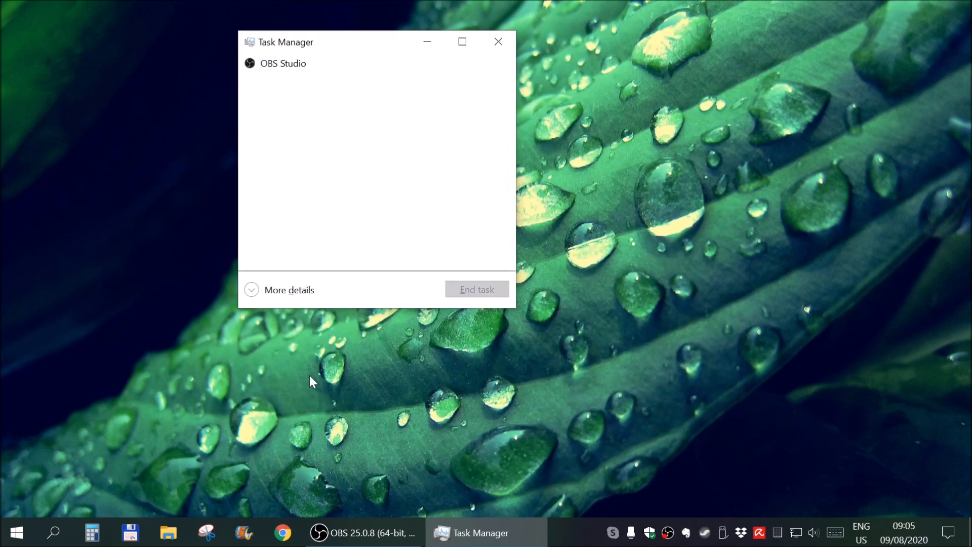
mouse_move(365, 99)
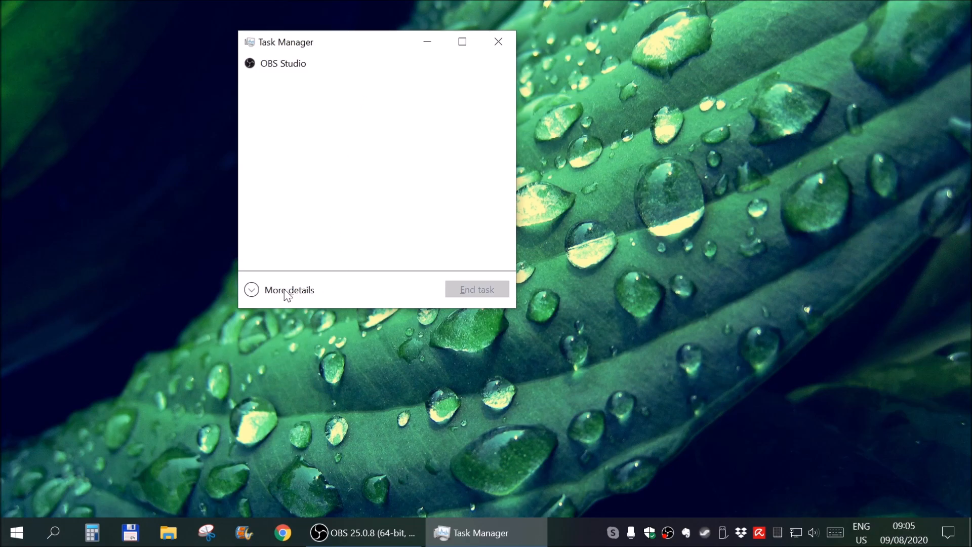
- Expand Task Manager to More details and show the Start-up programs list
click(287, 289)
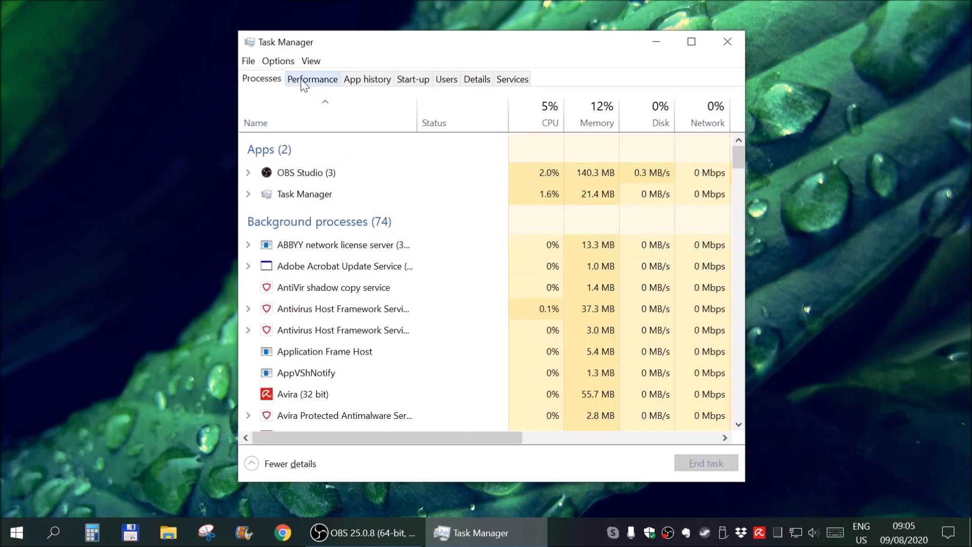
mouse_move(367, 79)
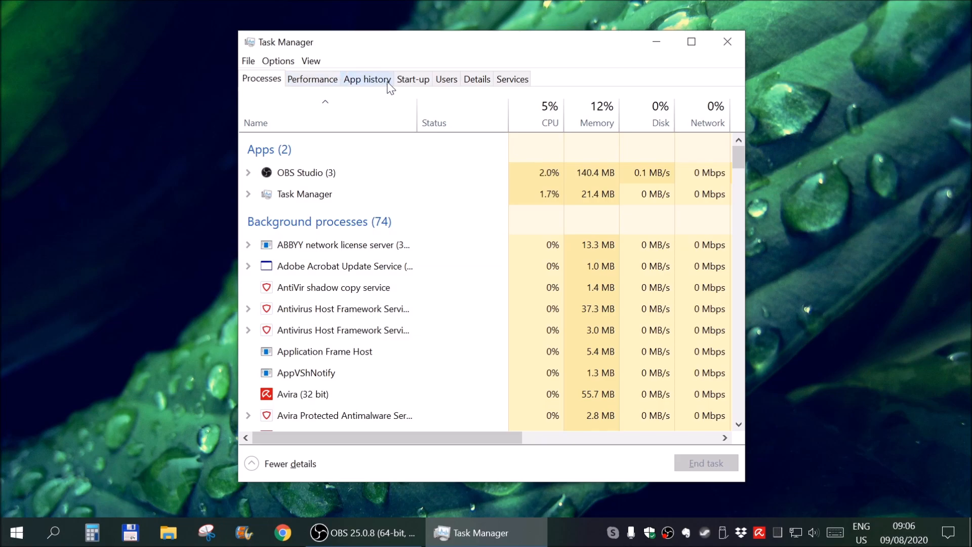
click(412, 79)
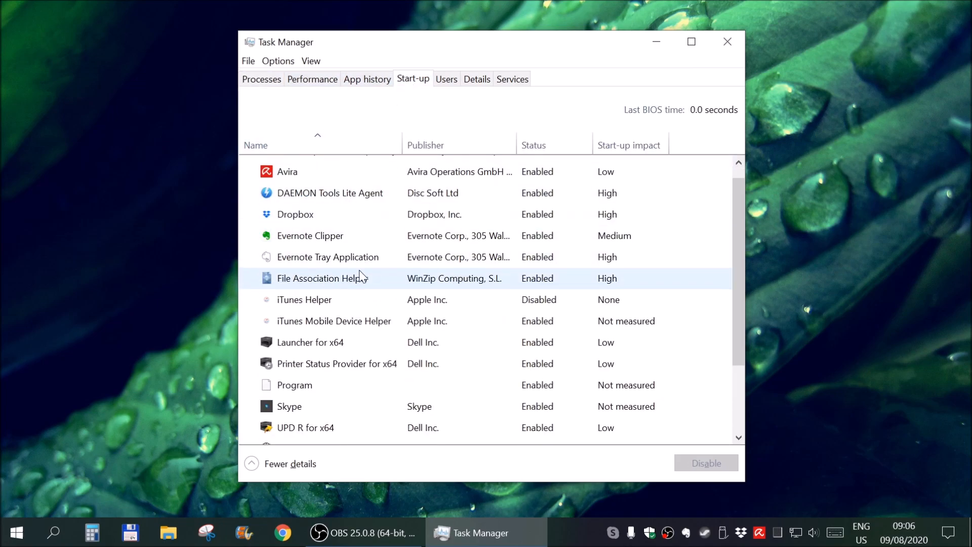
- Disable iTunes Mobile Device Helper and the Program entry at start-up, then select WinZip Preloader
scroll(down, 3)
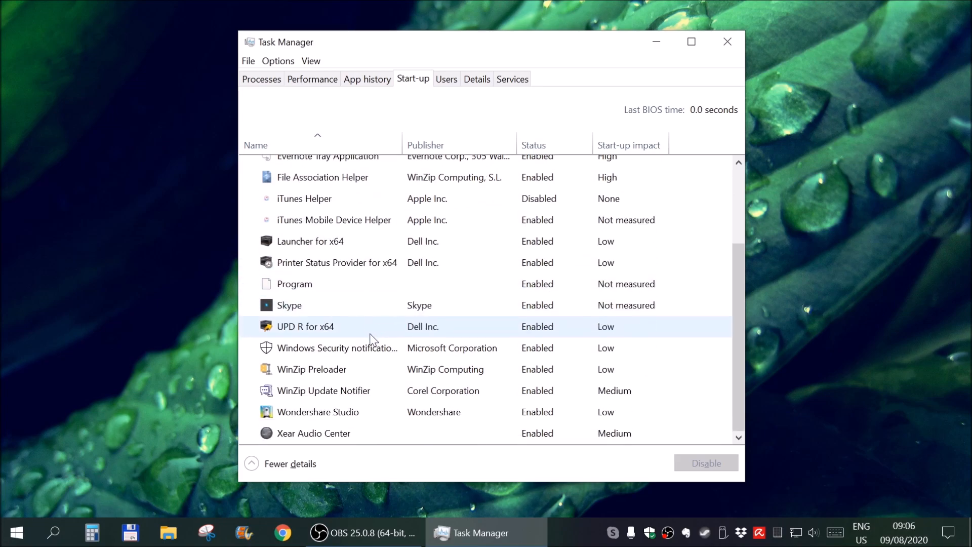
scroll(up, 3)
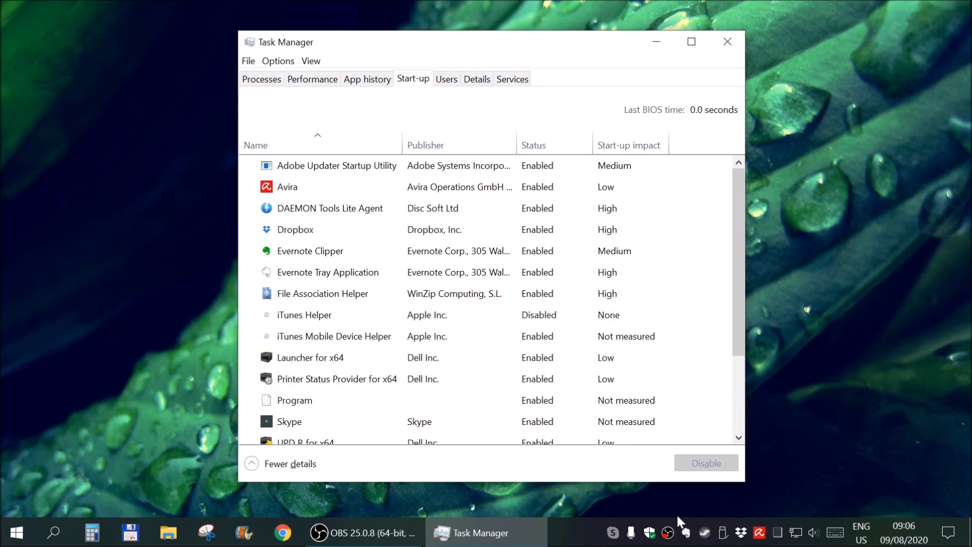
click(304, 315)
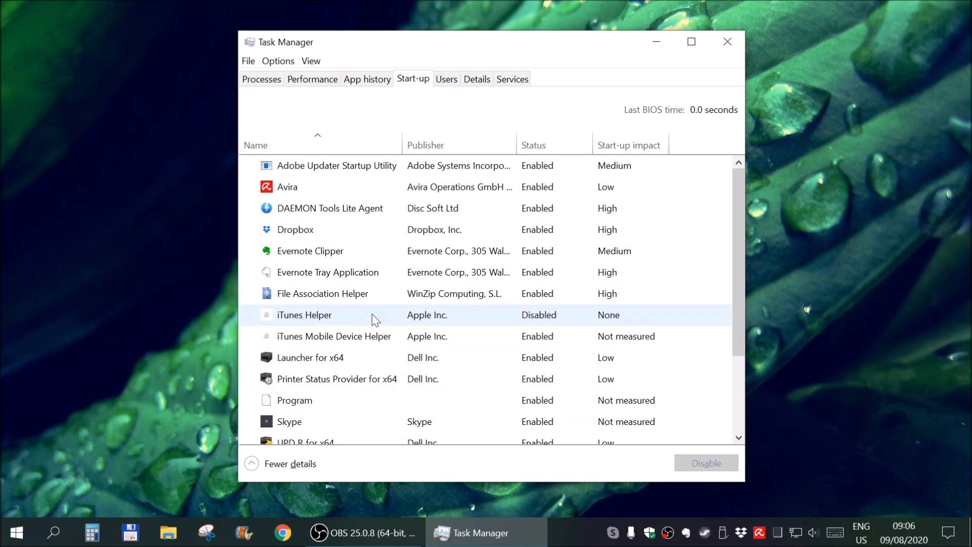
click(304, 315)
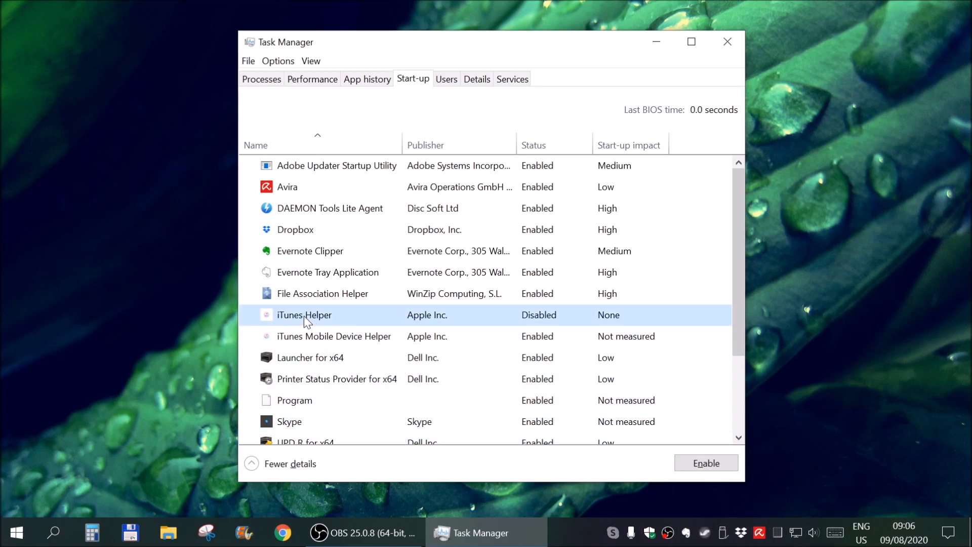
click(334, 336)
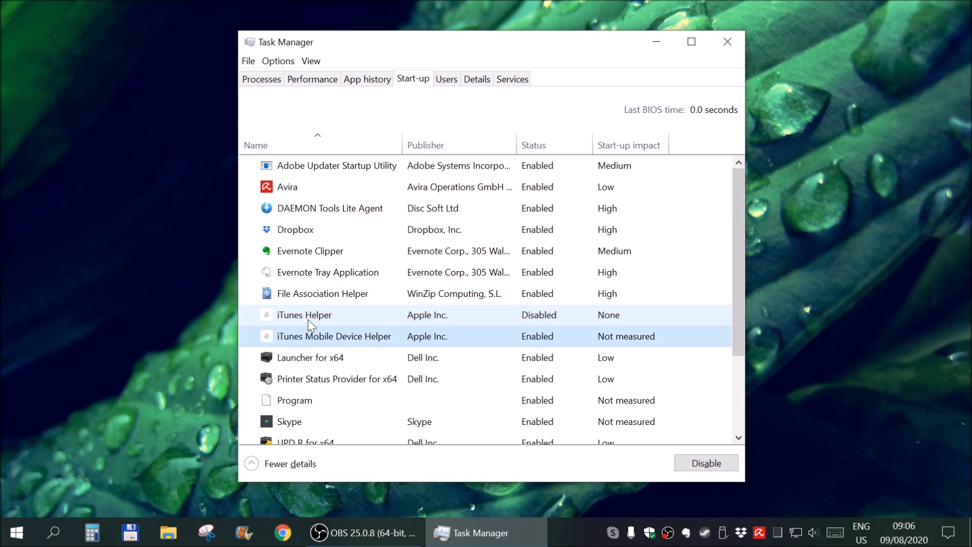
click(304, 314)
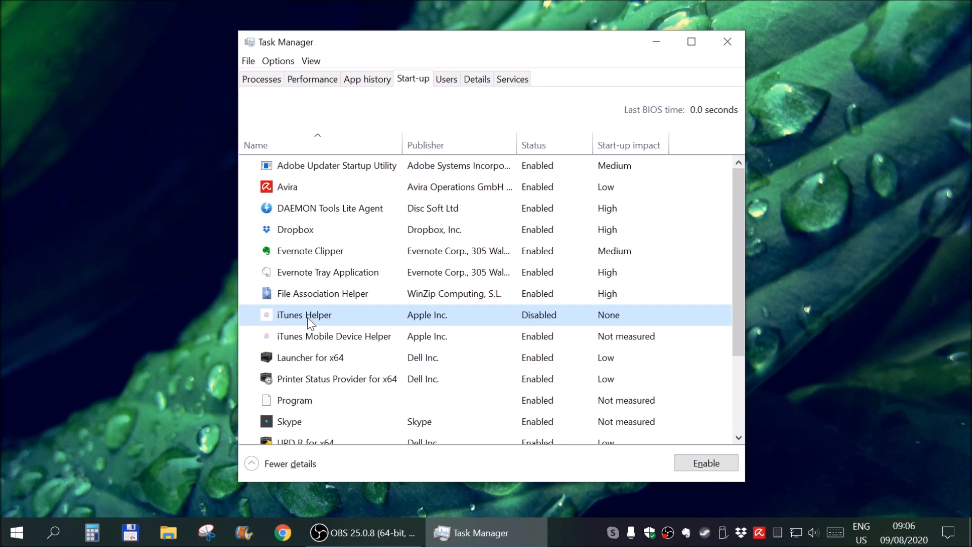
click(333, 336)
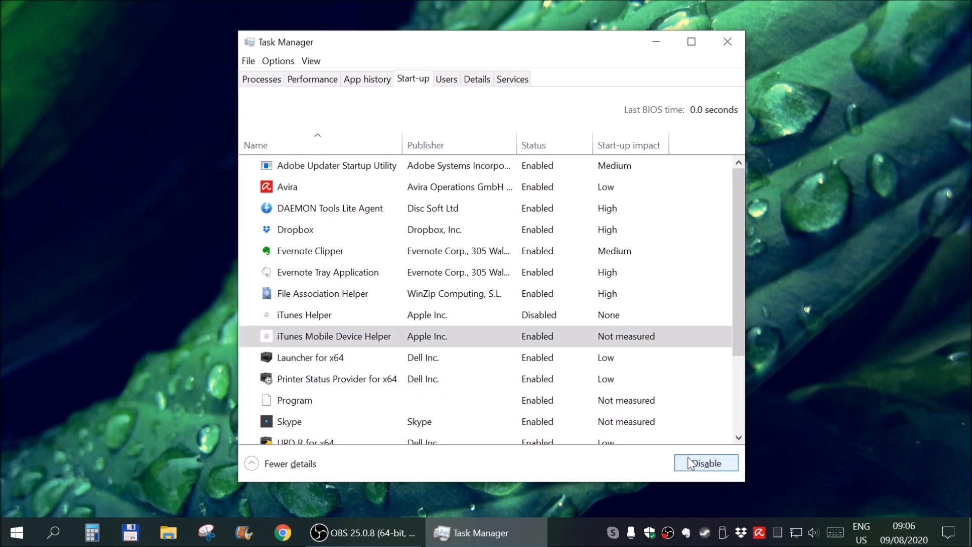
click(705, 463)
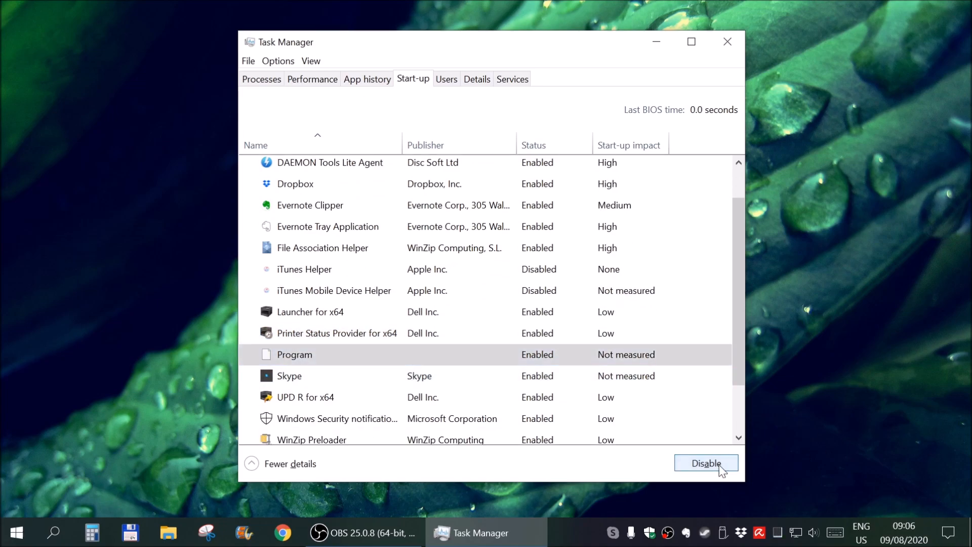
click(705, 463)
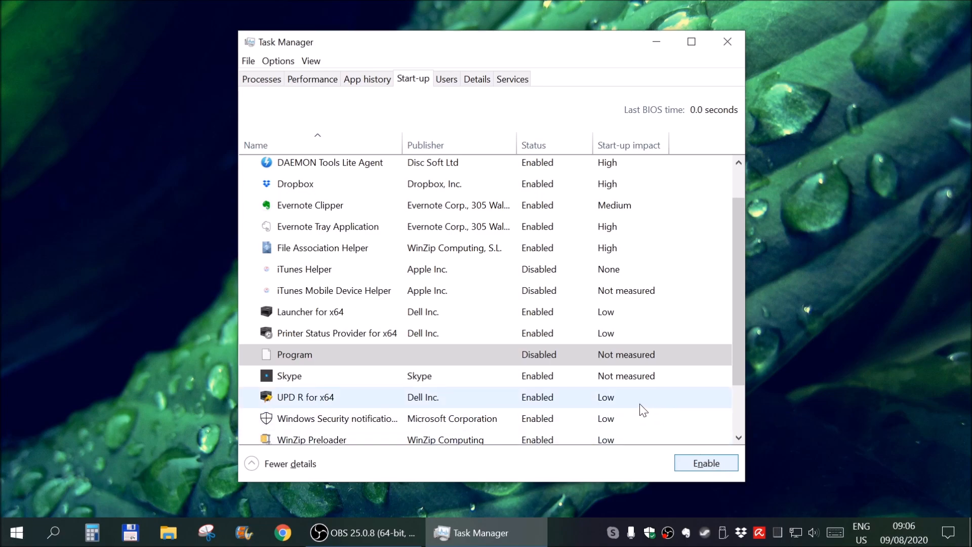
mouse_move(589, 408)
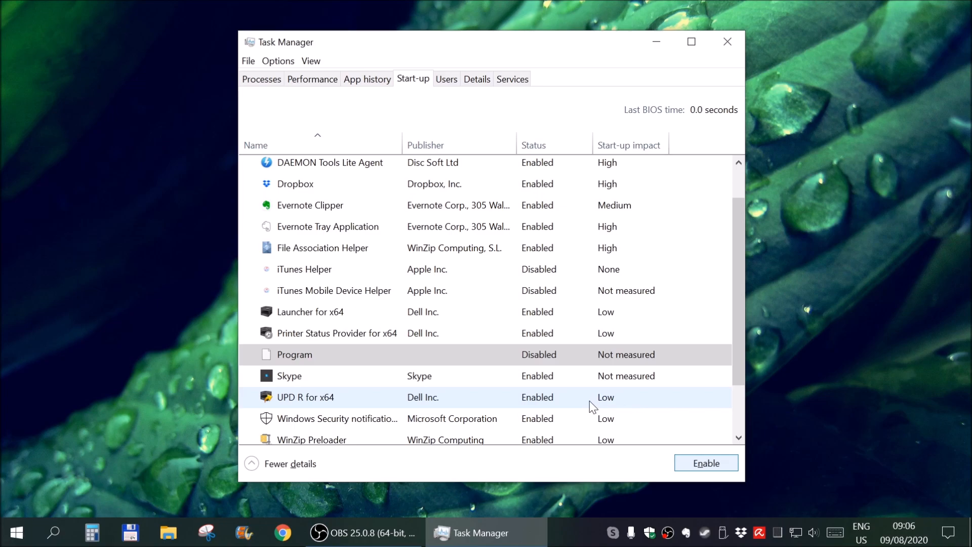
mouse_move(398, 408)
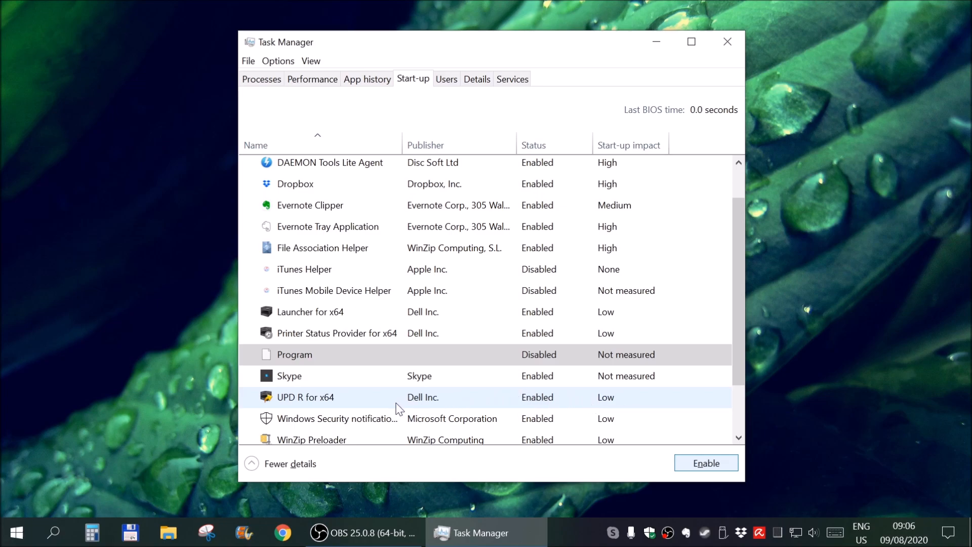
click(310, 433)
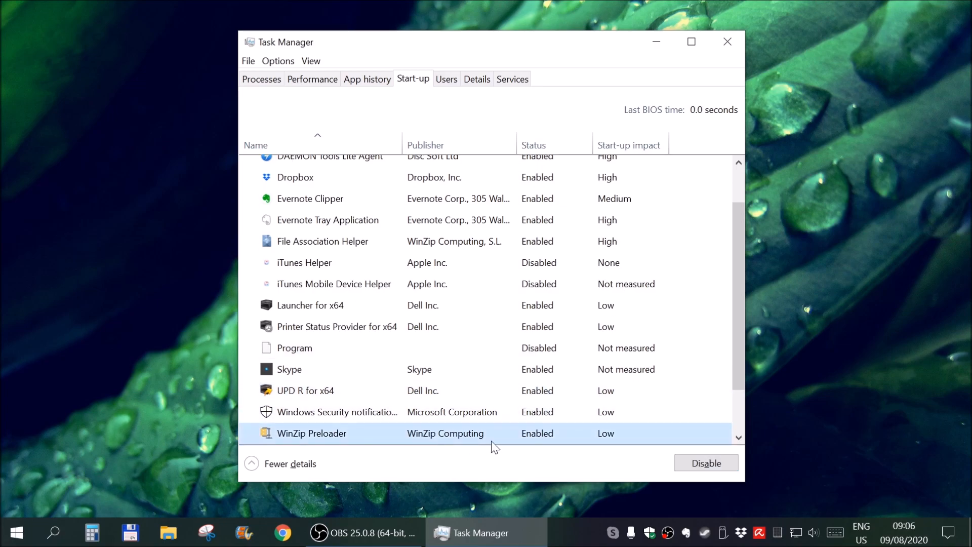
- Disable WinZip Preloader, WinZip Update Notifier and Wondershare Studio, then select Xear Audio Center
scroll(down, 3)
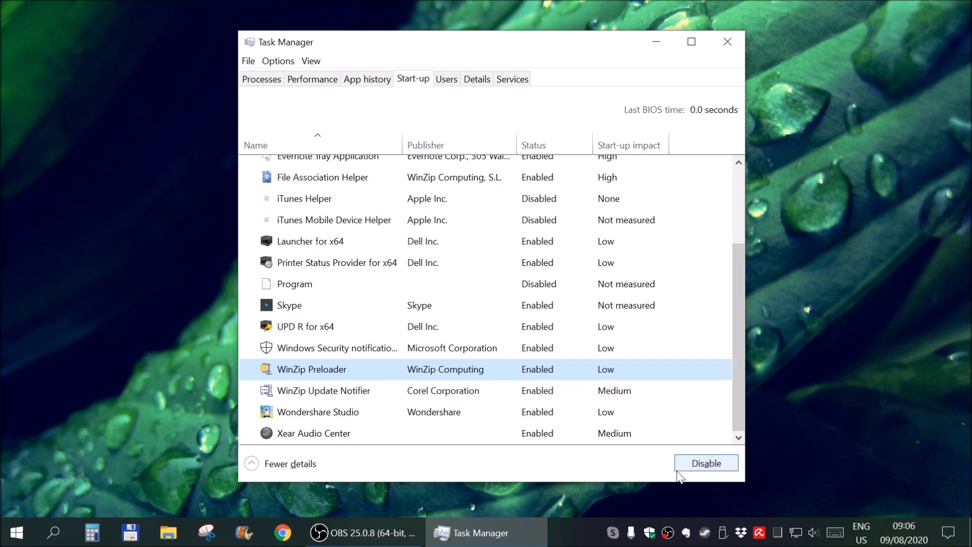
click(705, 463)
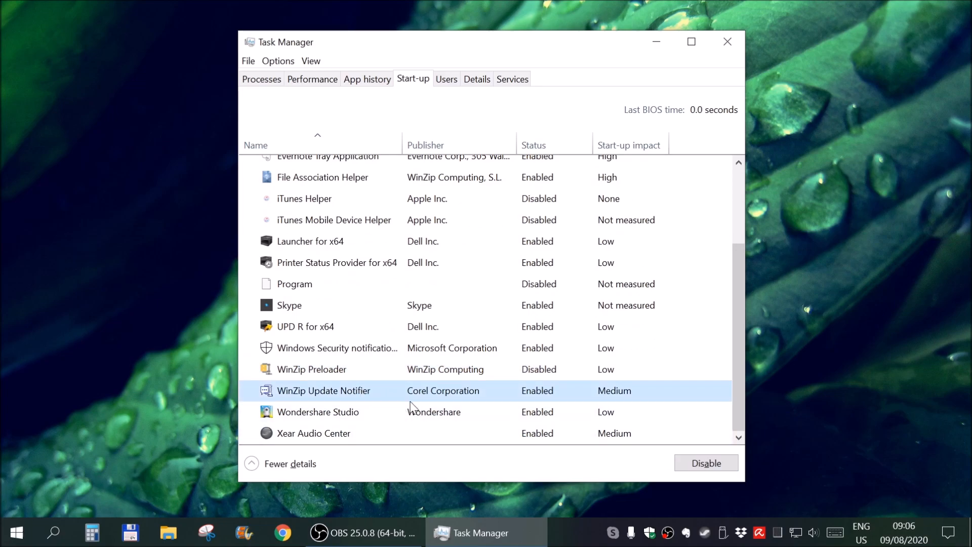
mouse_move(706, 463)
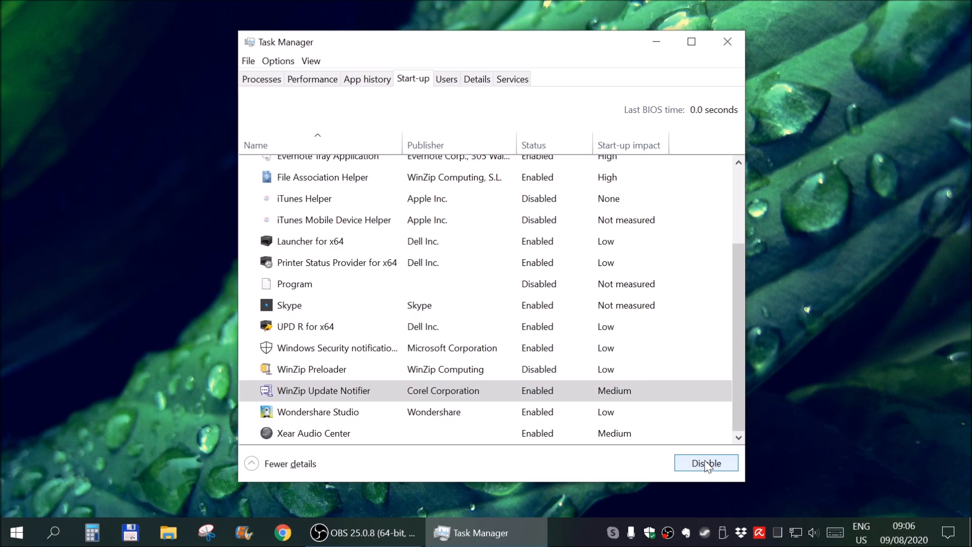
click(705, 463)
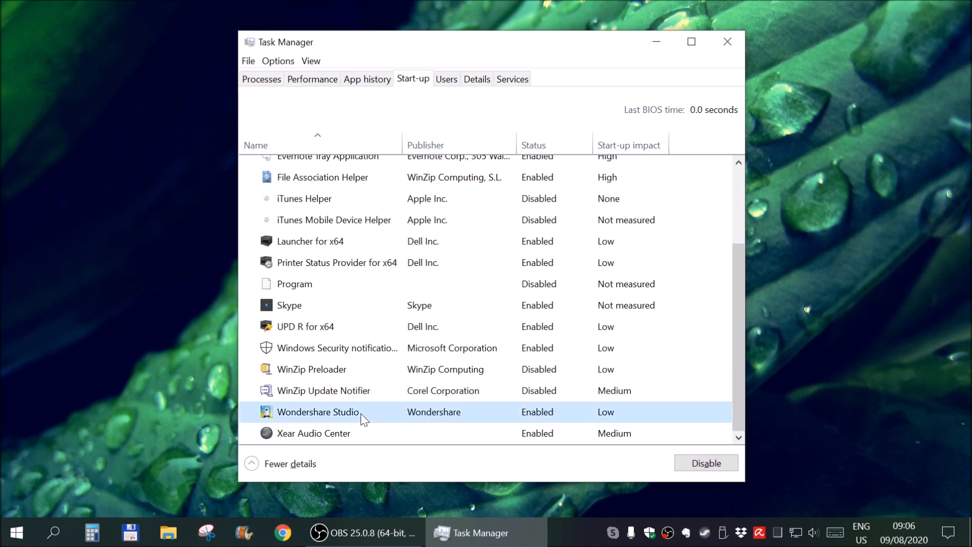
mouse_move(646, 422)
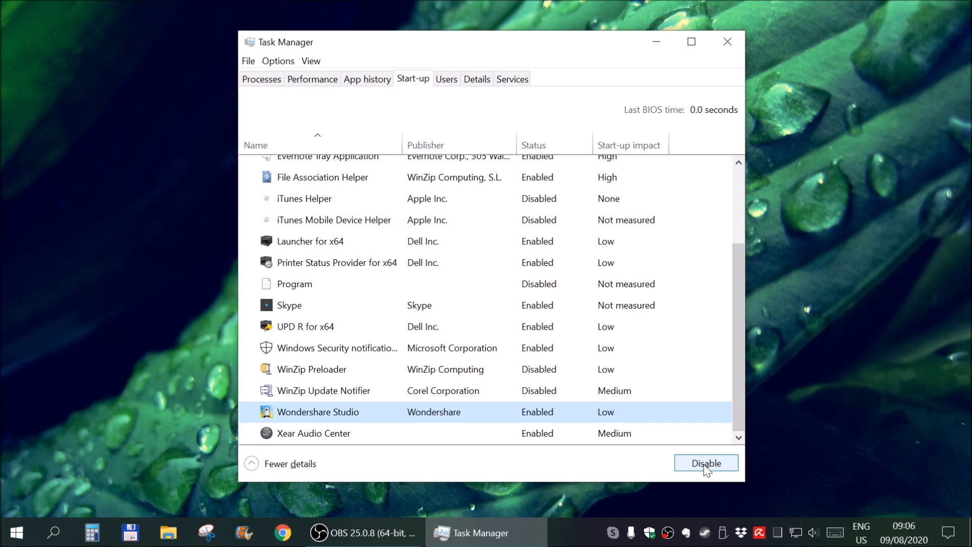
click(705, 462)
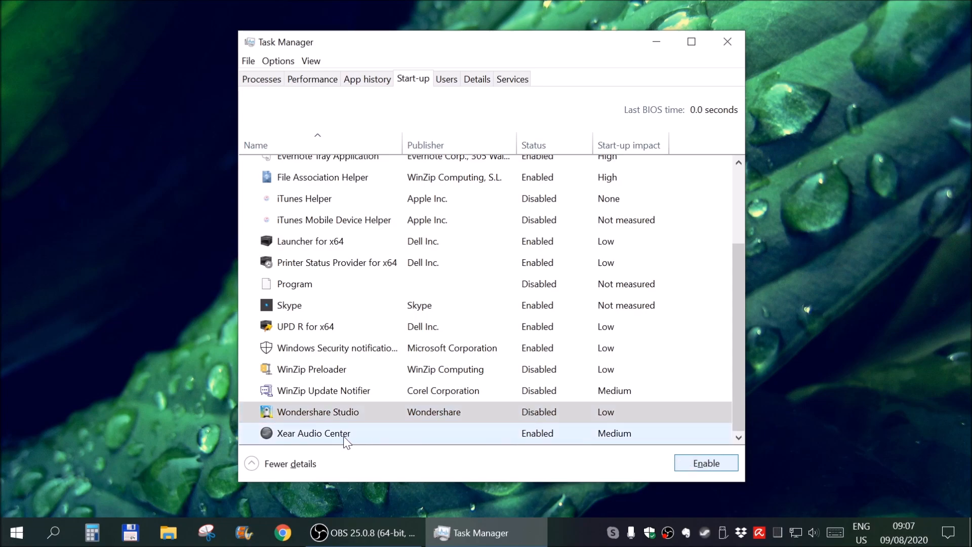
click(314, 433)
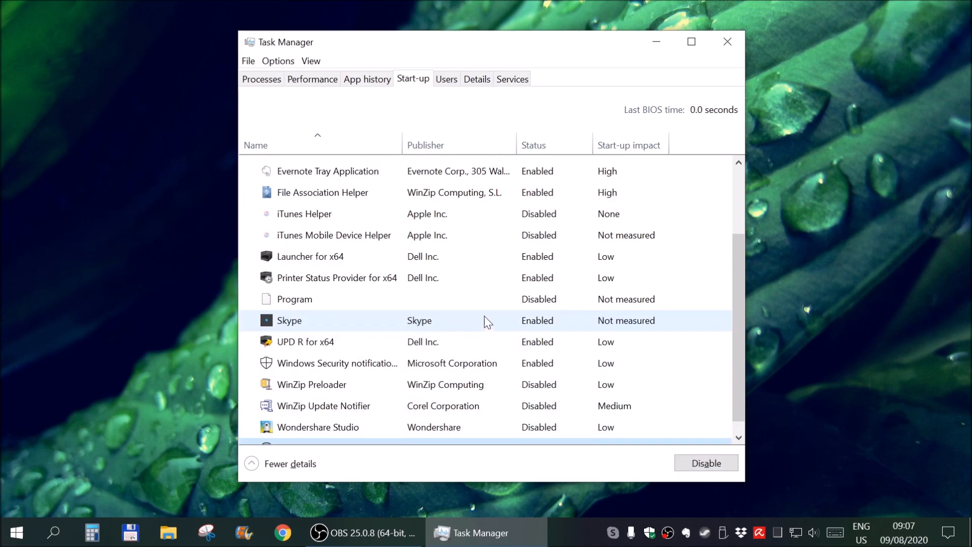
- Set Skype's start-up status to Disabled
scroll(up, 3)
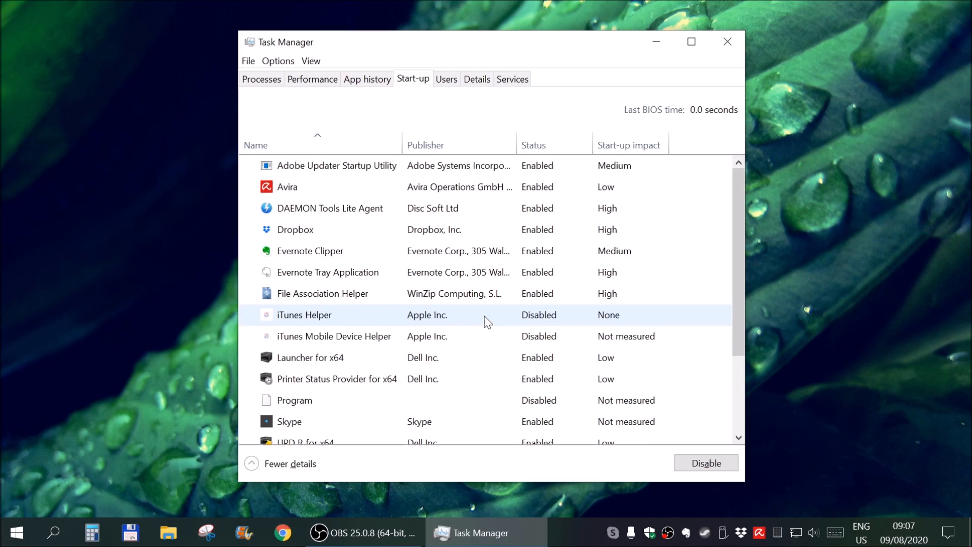
scroll(down, 3)
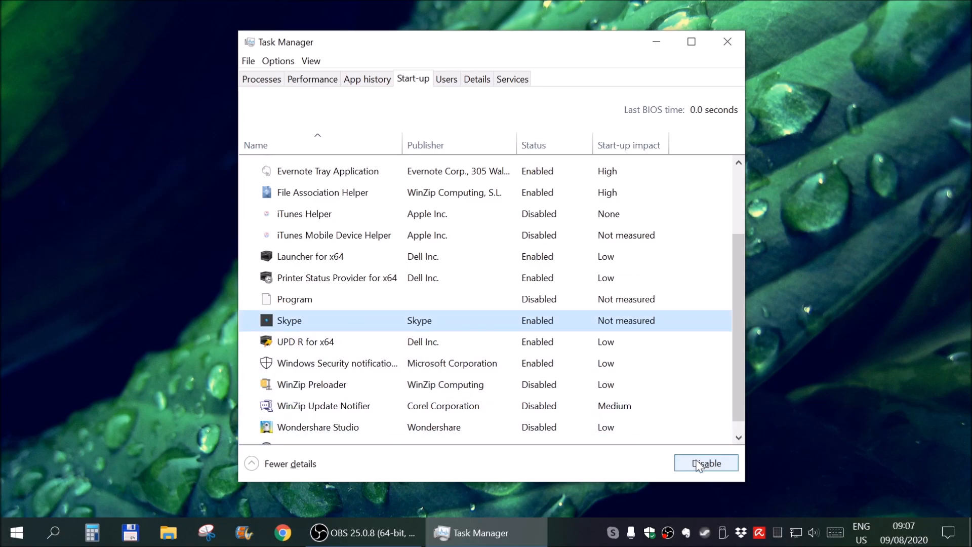
click(705, 463)
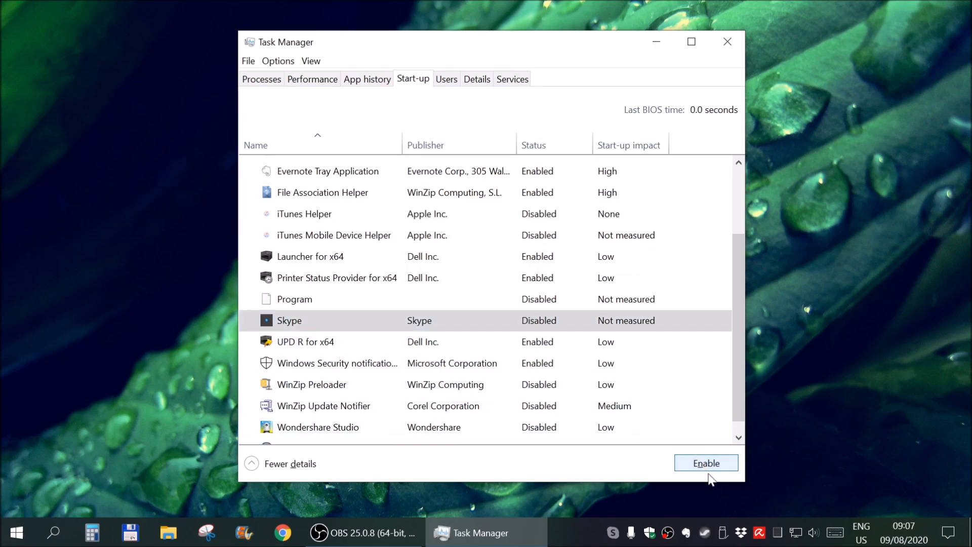
mouse_move(623, 509)
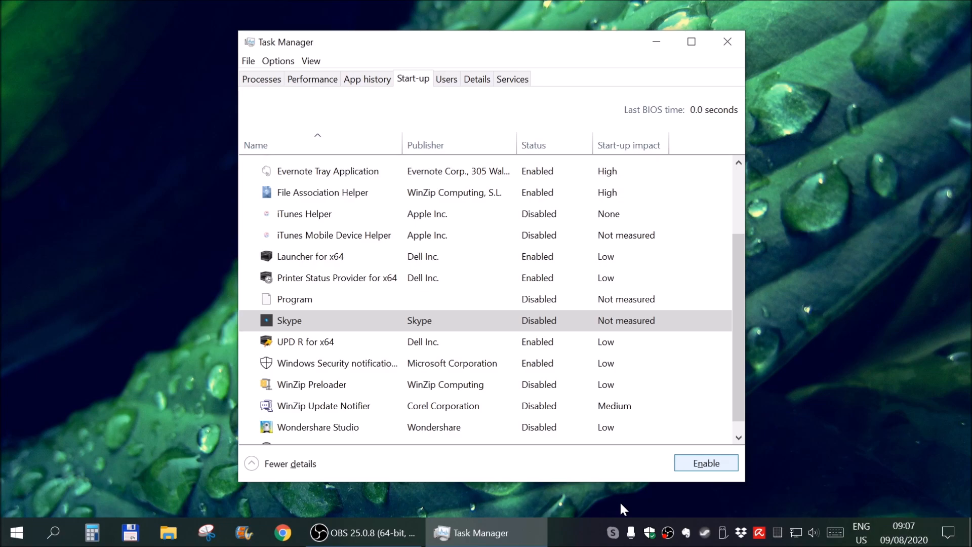
mouse_move(646, 538)
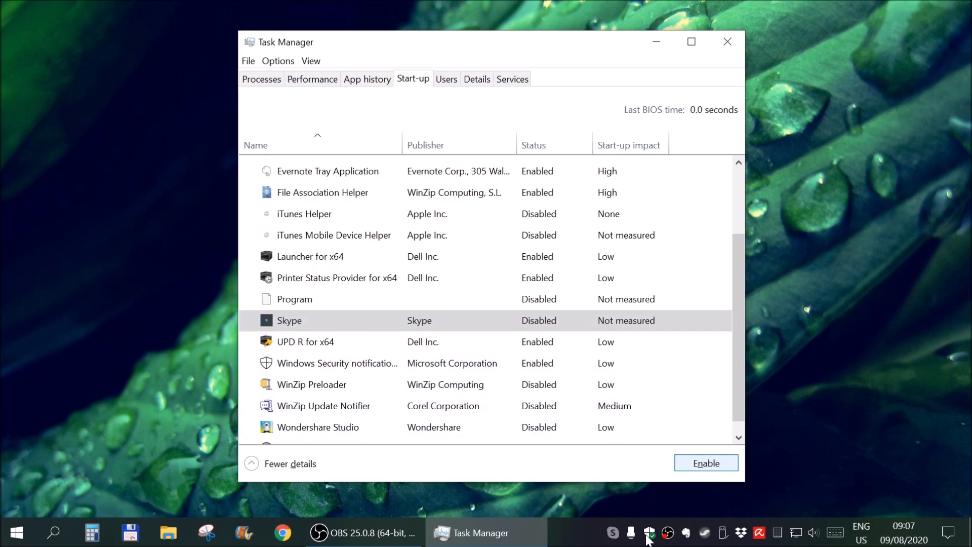
mouse_move(613, 532)
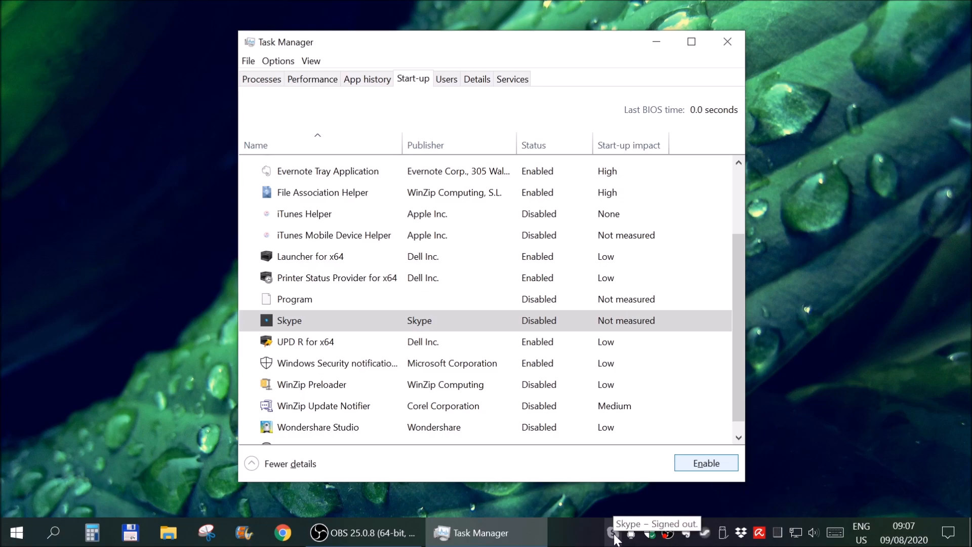
mouse_move(608, 503)
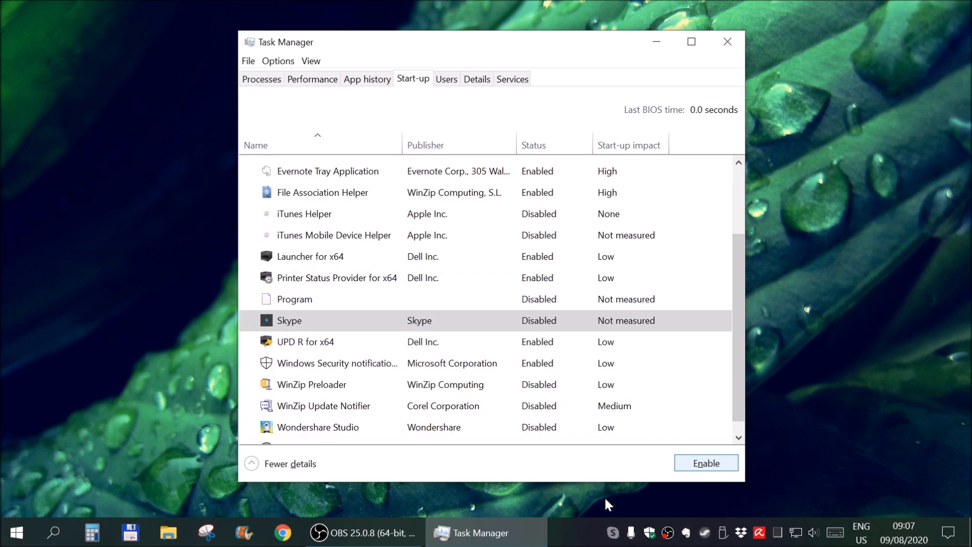
right_click(612, 532)
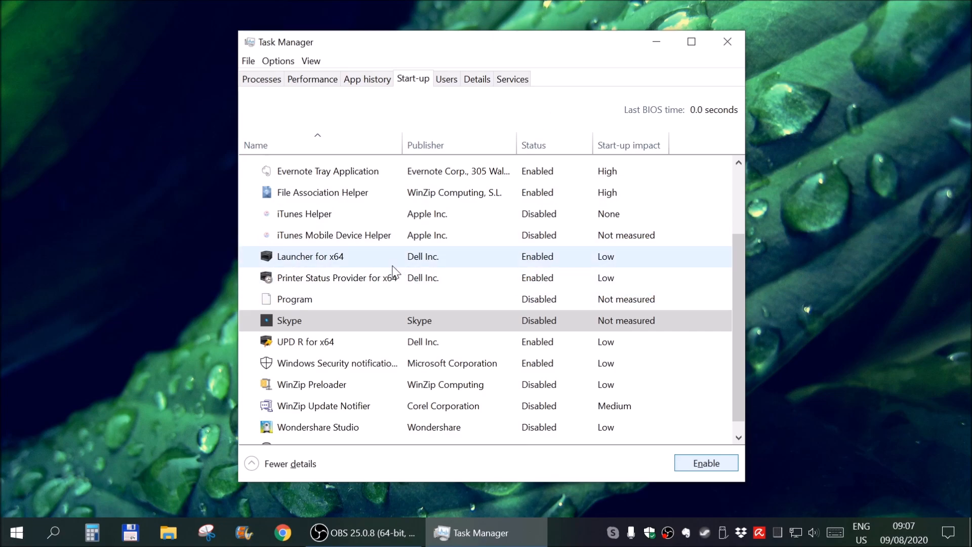
mouse_move(419, 268)
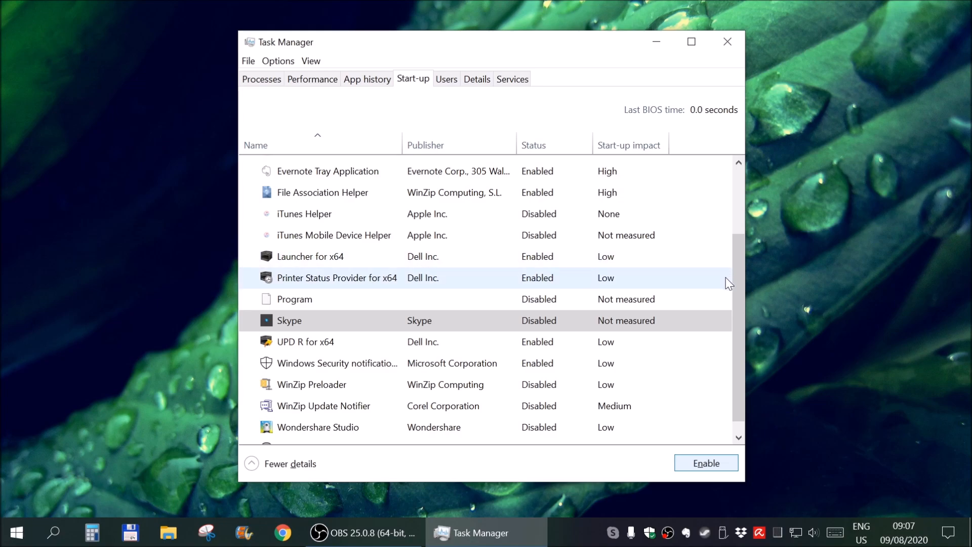
scroll(up, 3)
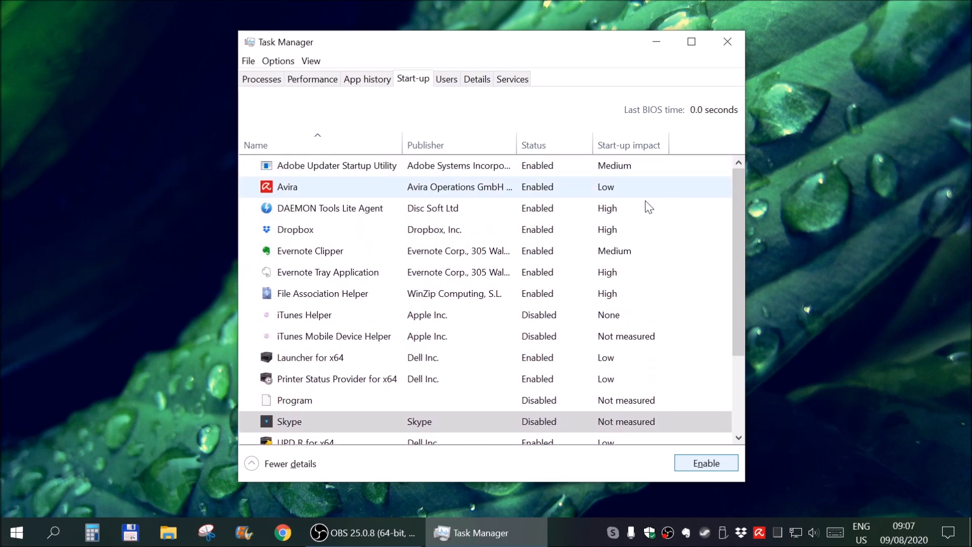
mouse_move(329, 182)
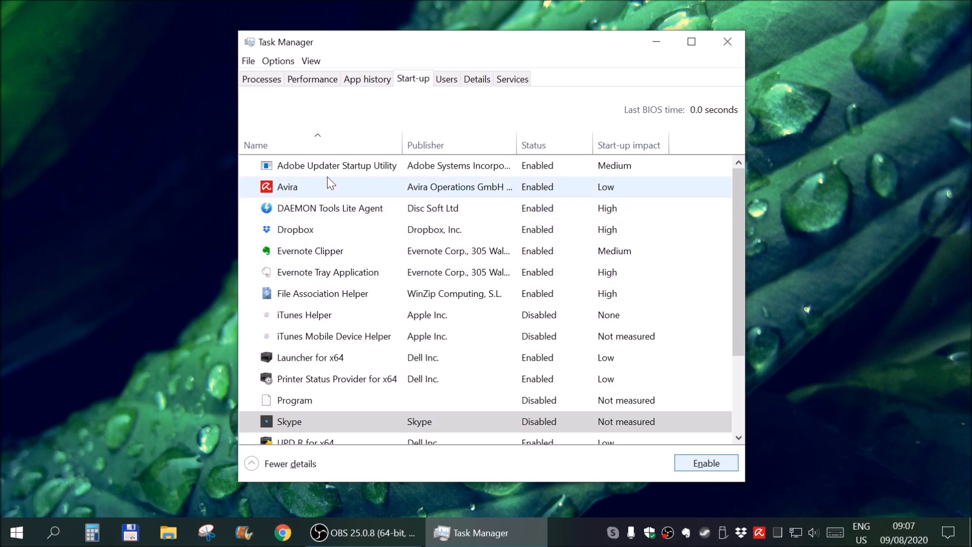
- Disable DAEMON Tools Lite Agent, Adobe Updater Startup Utility and File Association Helper at start-up
click(329, 208)
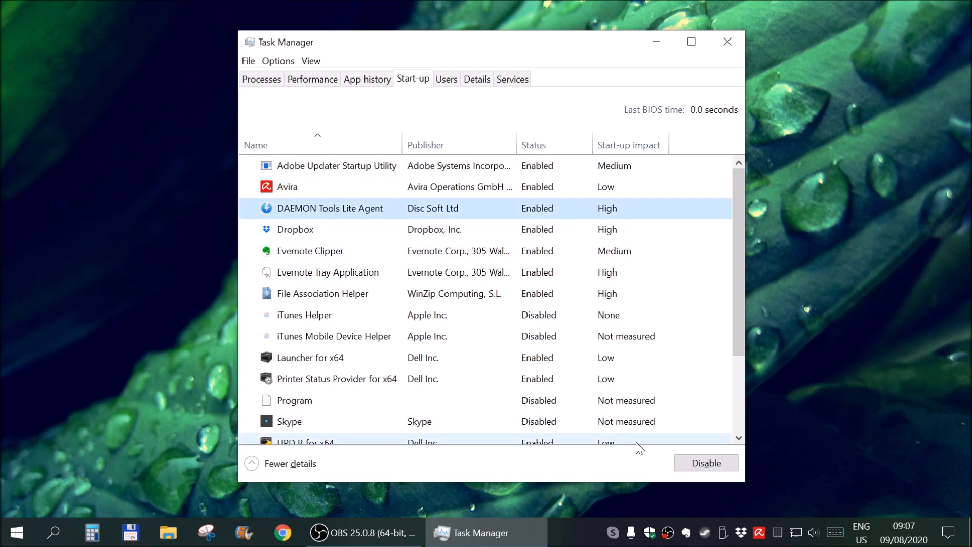
click(705, 462)
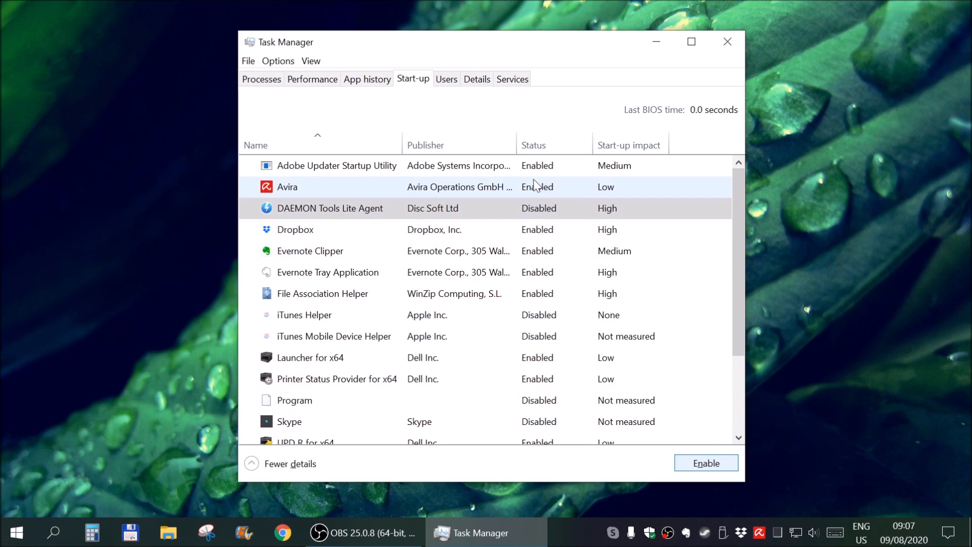
click(329, 208)
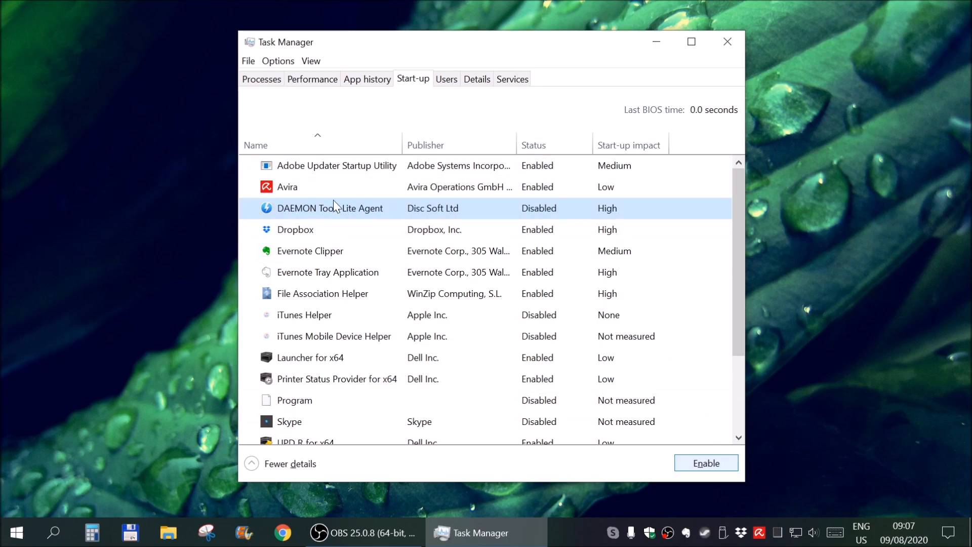
click(336, 165)
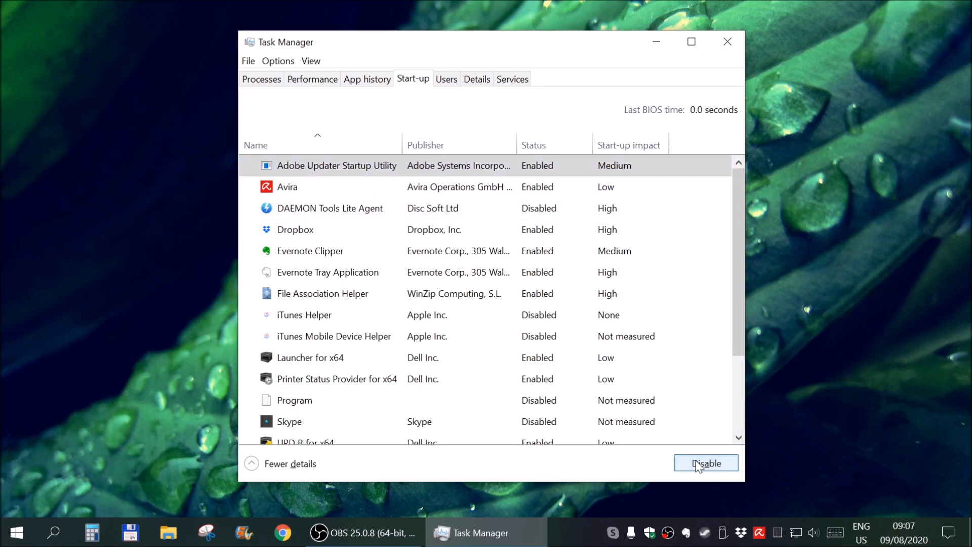
click(706, 464)
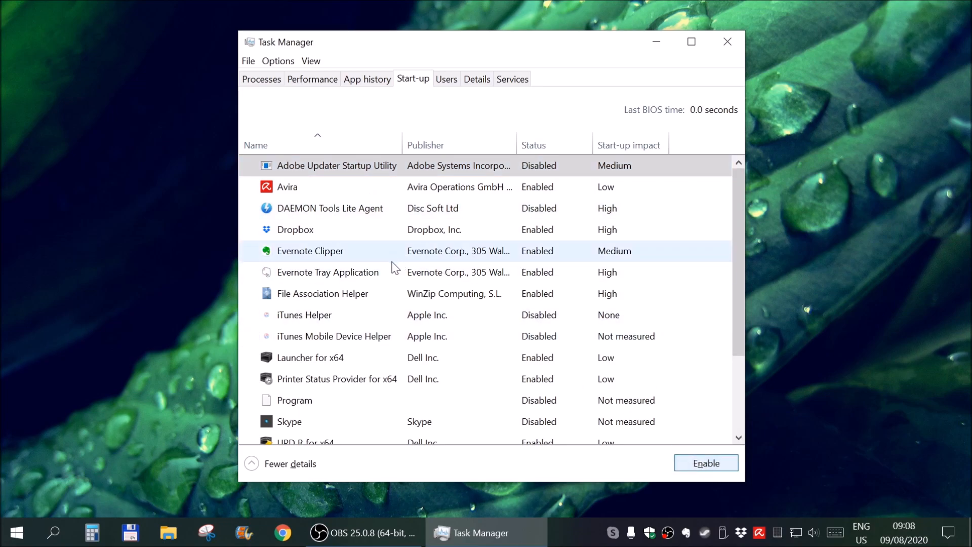
click(322, 293)
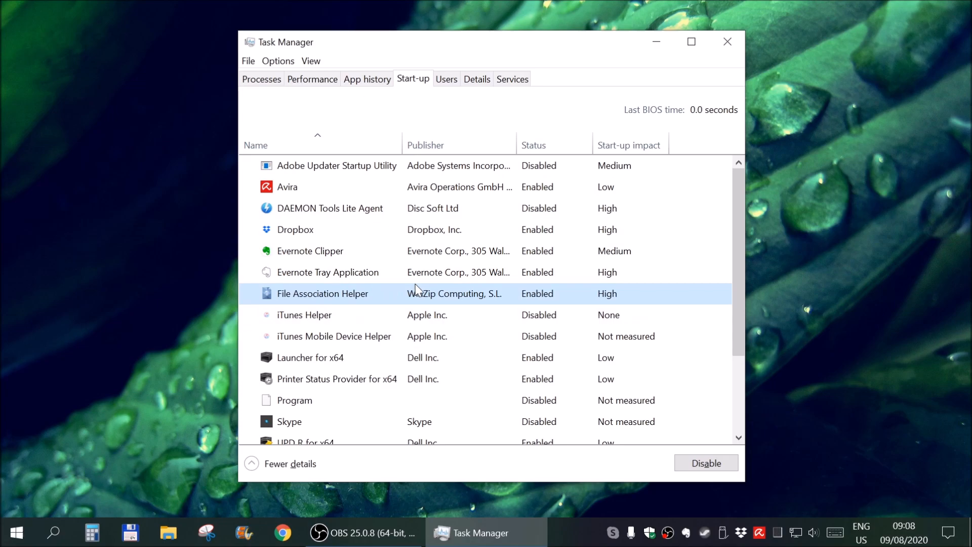
mouse_move(705, 464)
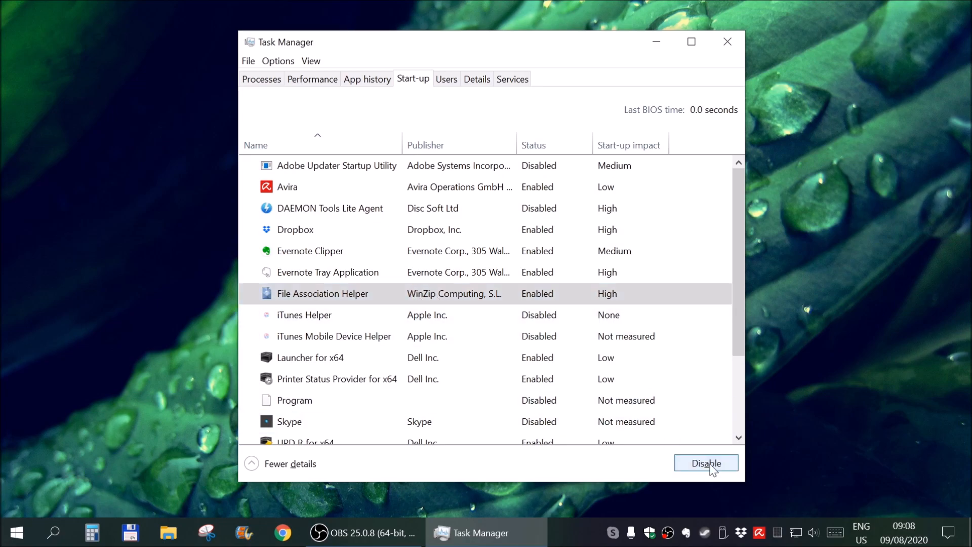
click(705, 463)
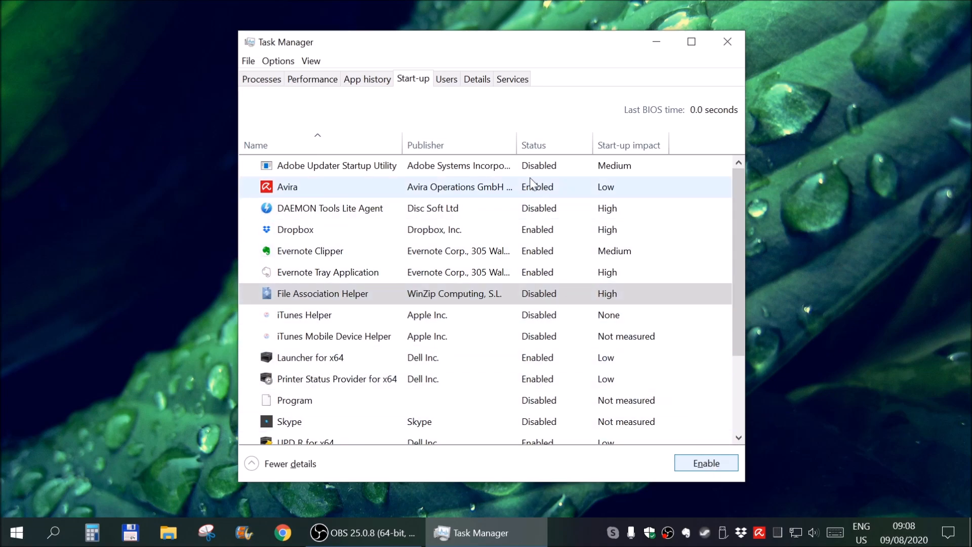
click(295, 400)
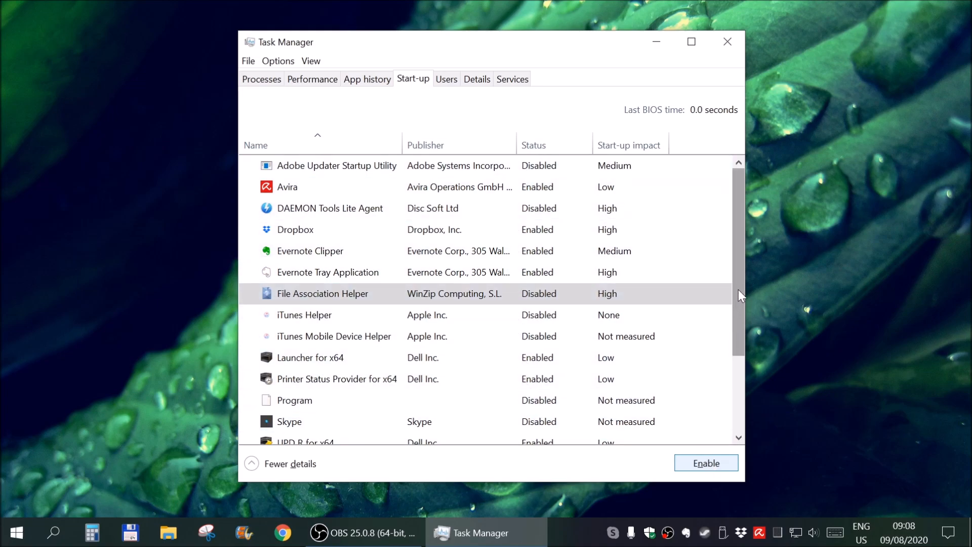
- Close Task Manager and bring up the Windows Start menu
scroll(down, 3)
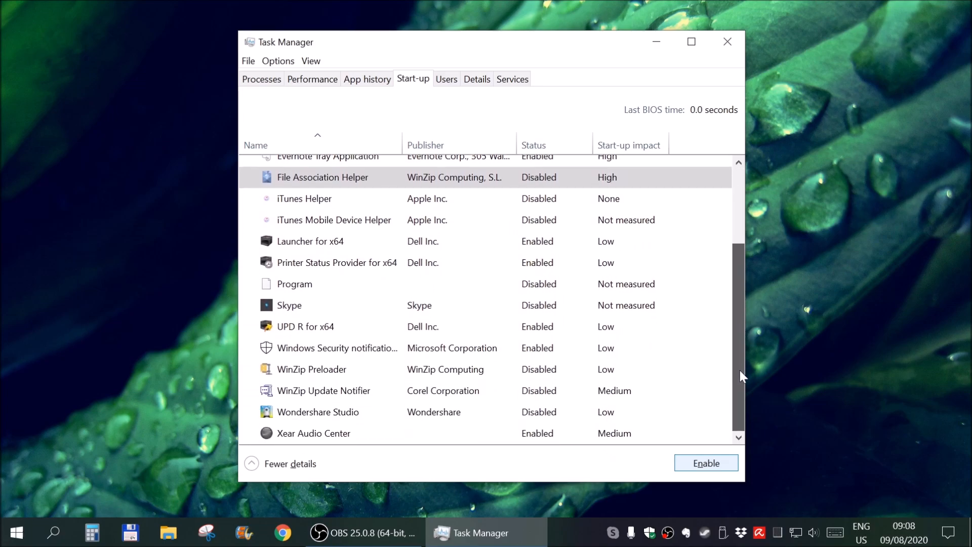
scroll(up, 3)
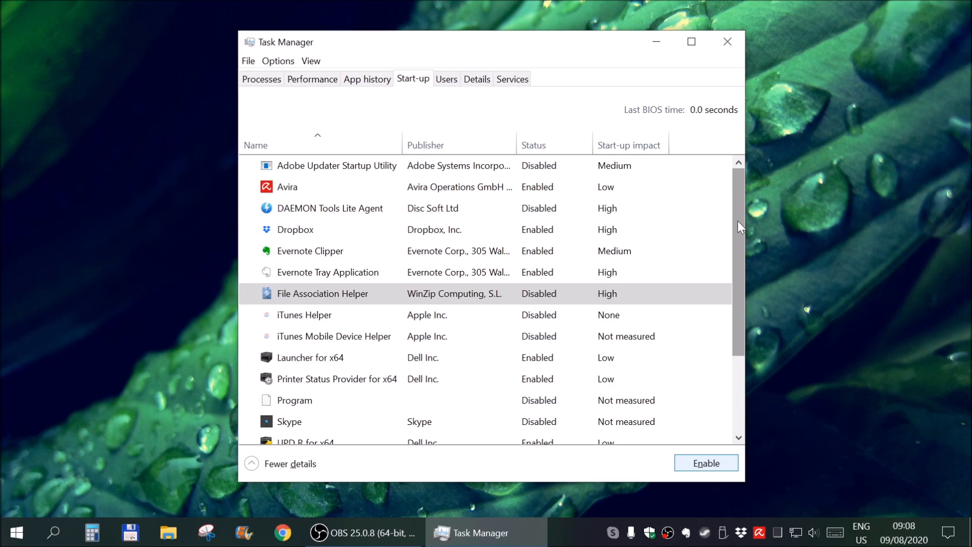
mouse_move(741, 179)
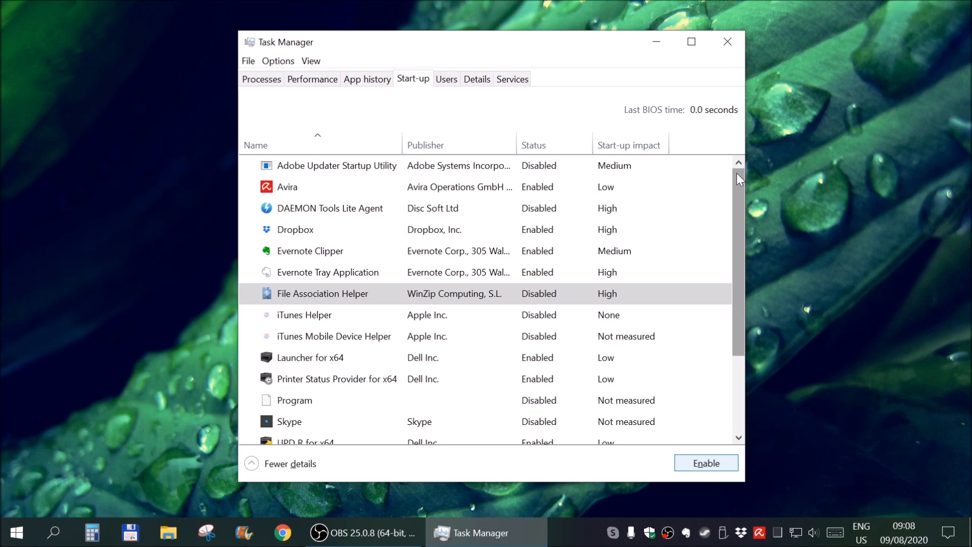
click(727, 42)
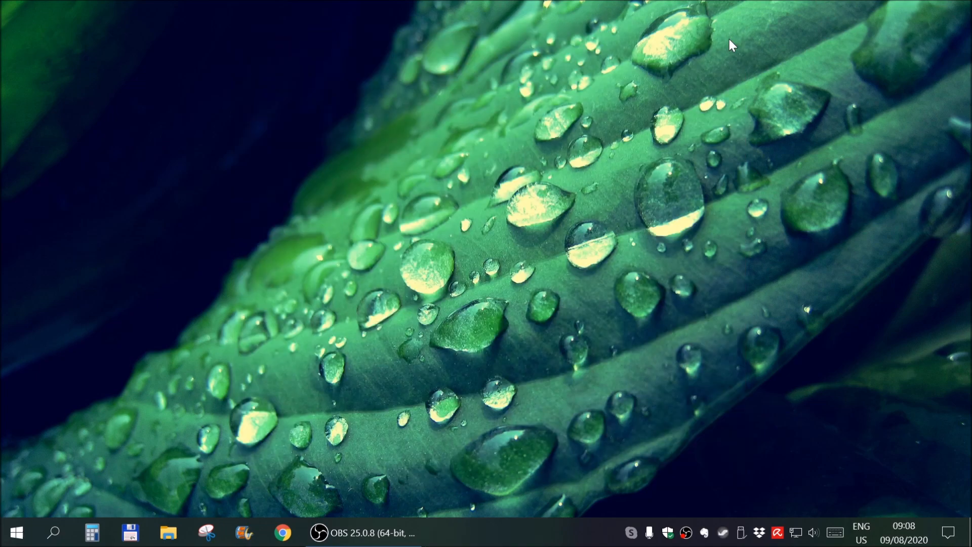
click(13, 532)
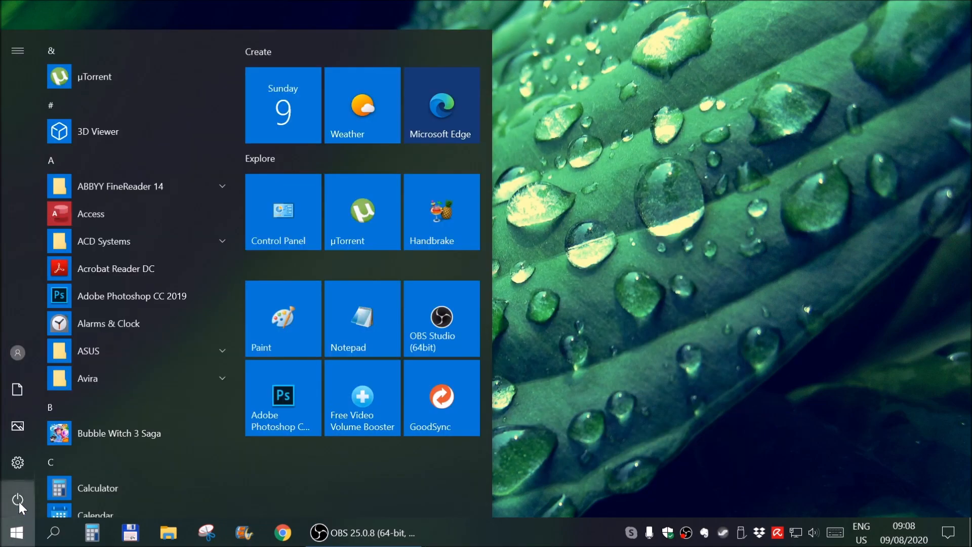